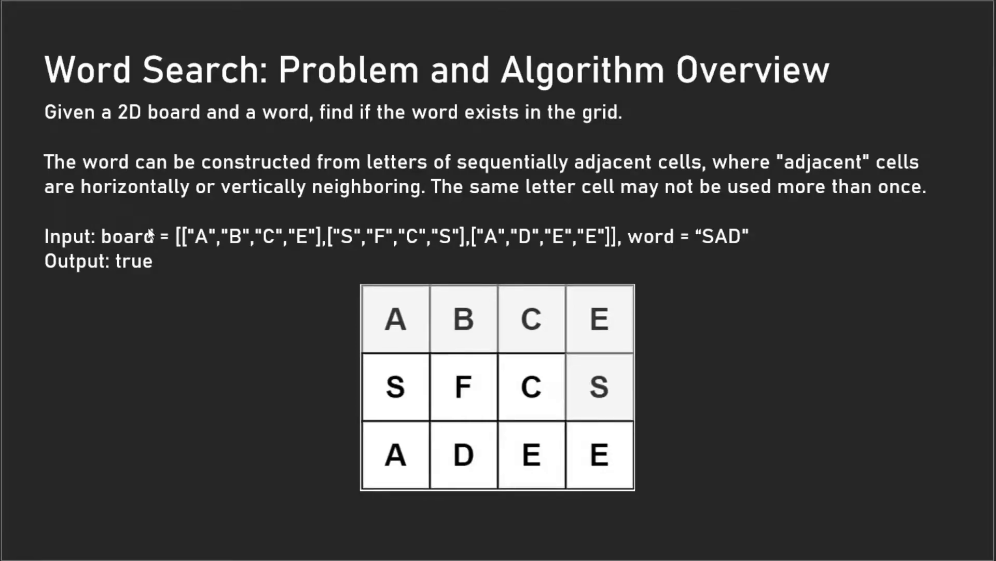
mouse_move(462, 141)
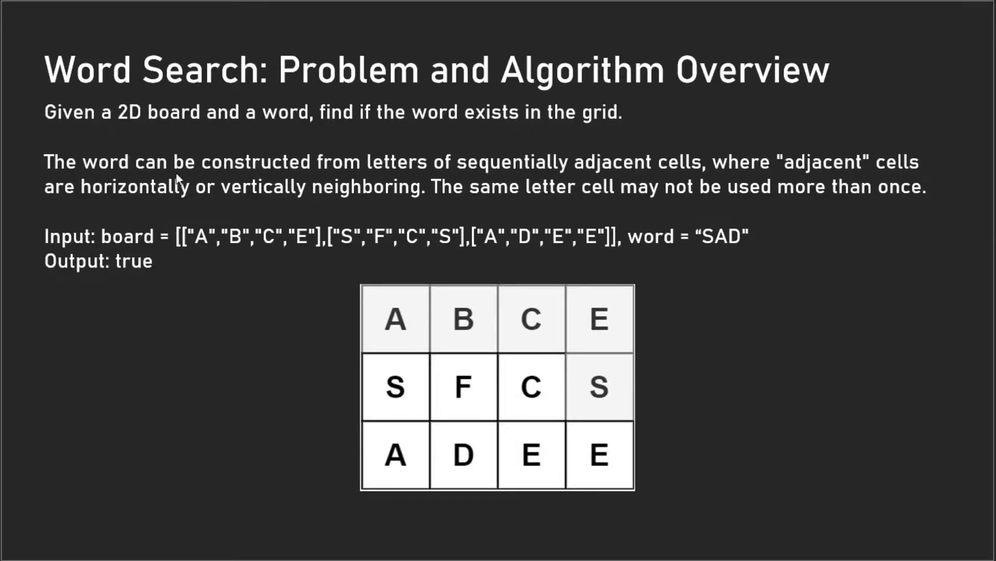
mouse_move(255, 165)
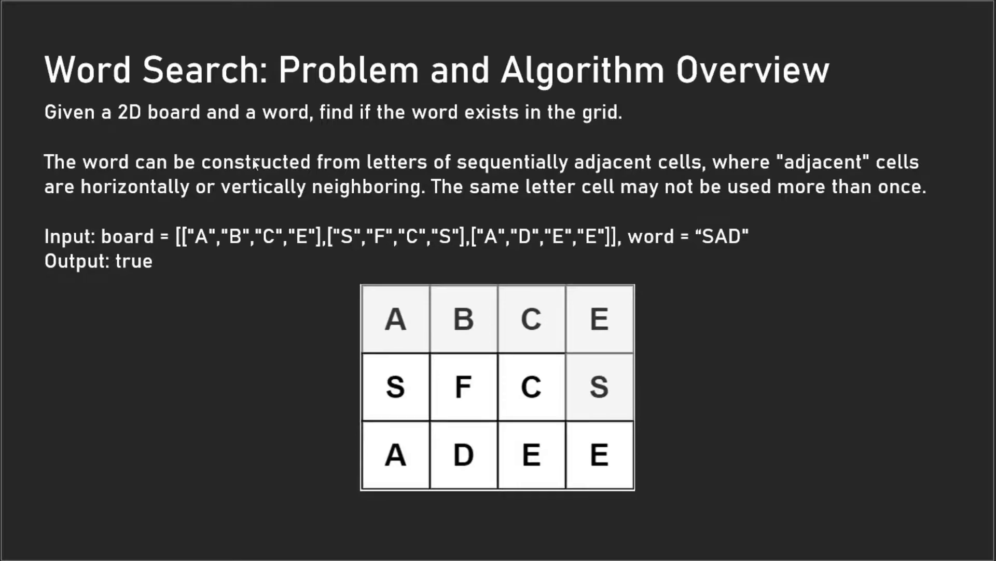
mouse_move(472, 363)
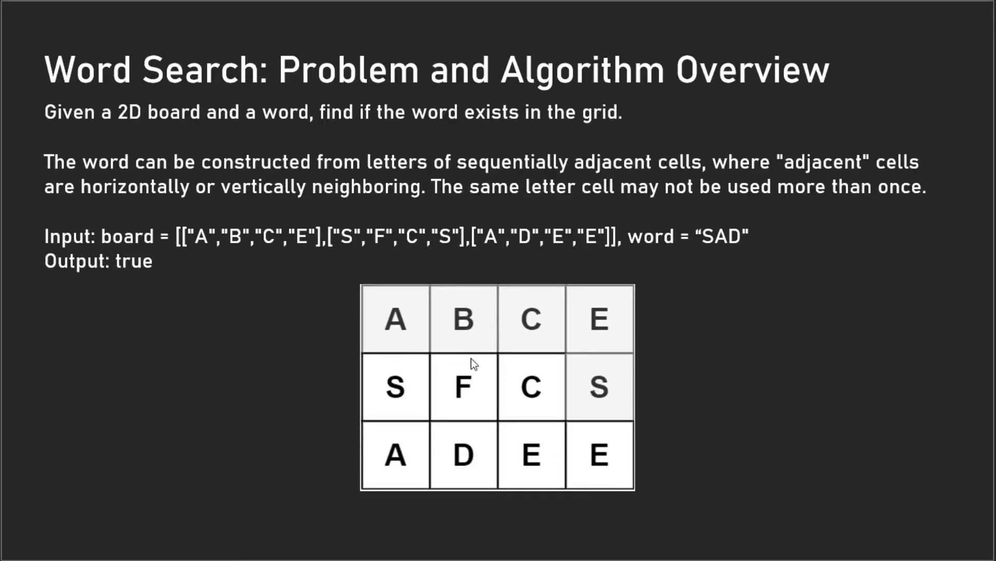
mouse_move(348, 299)
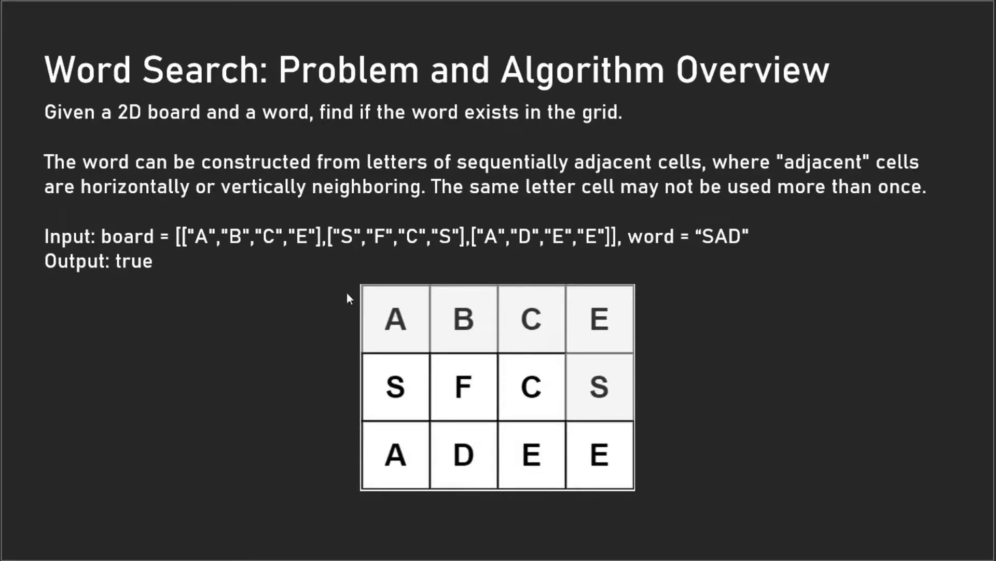
mouse_move(716, 205)
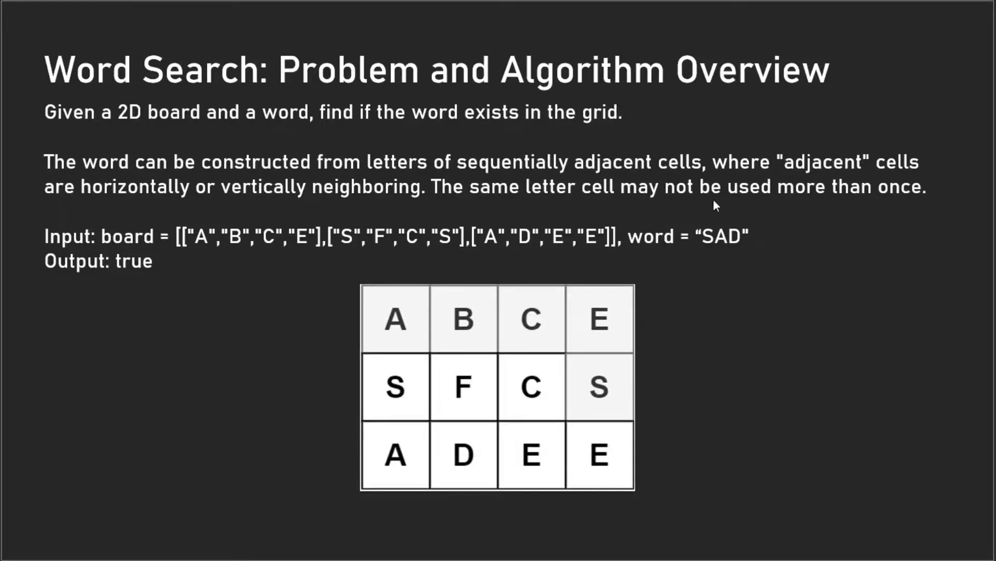
mouse_move(144, 282)
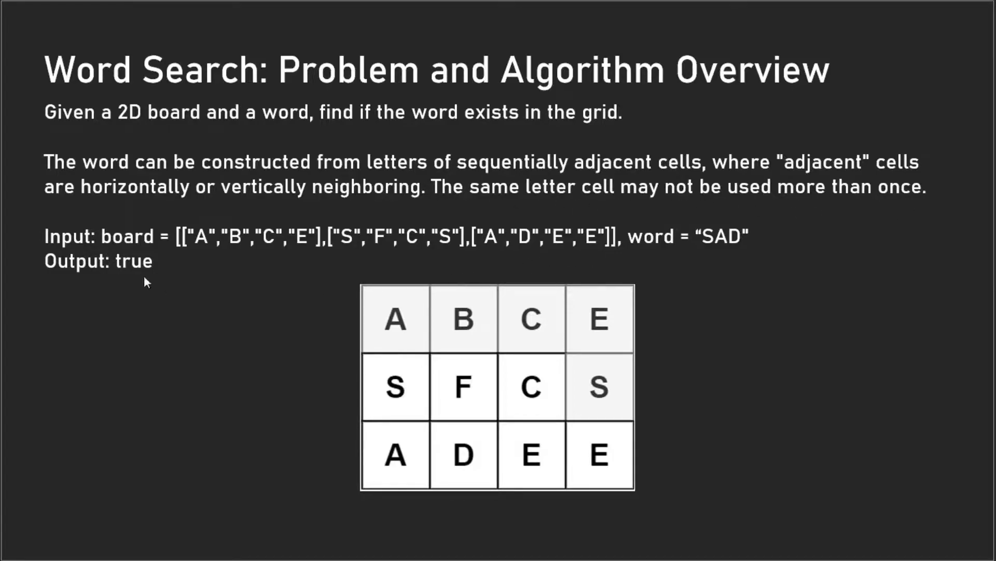
mouse_move(630, 250)
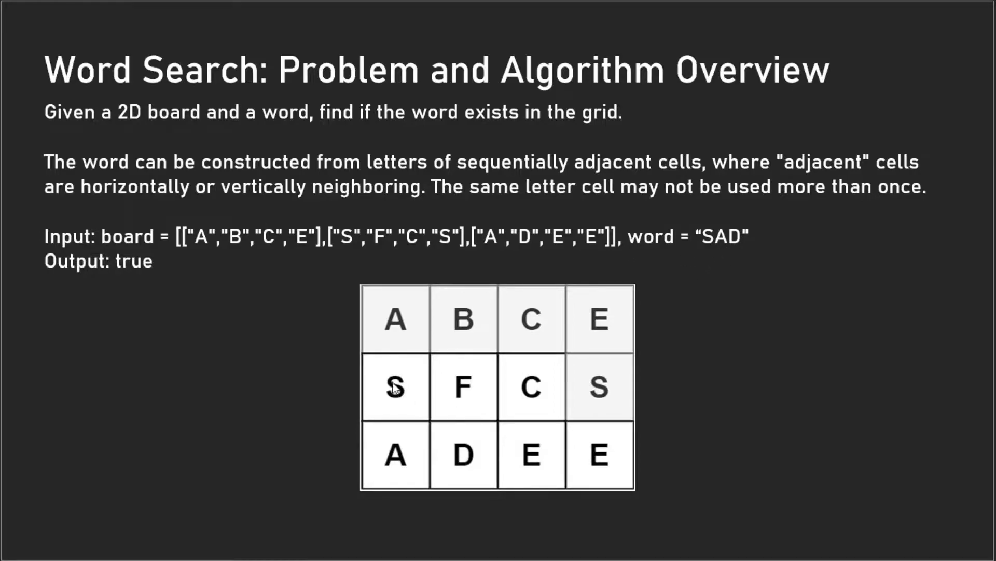
mouse_move(458, 451)
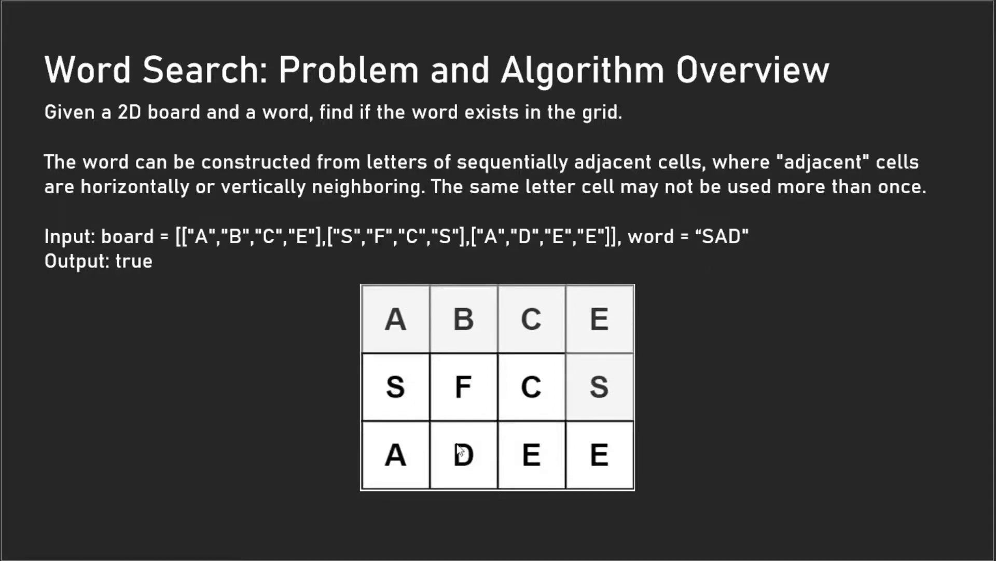
mouse_move(397, 381)
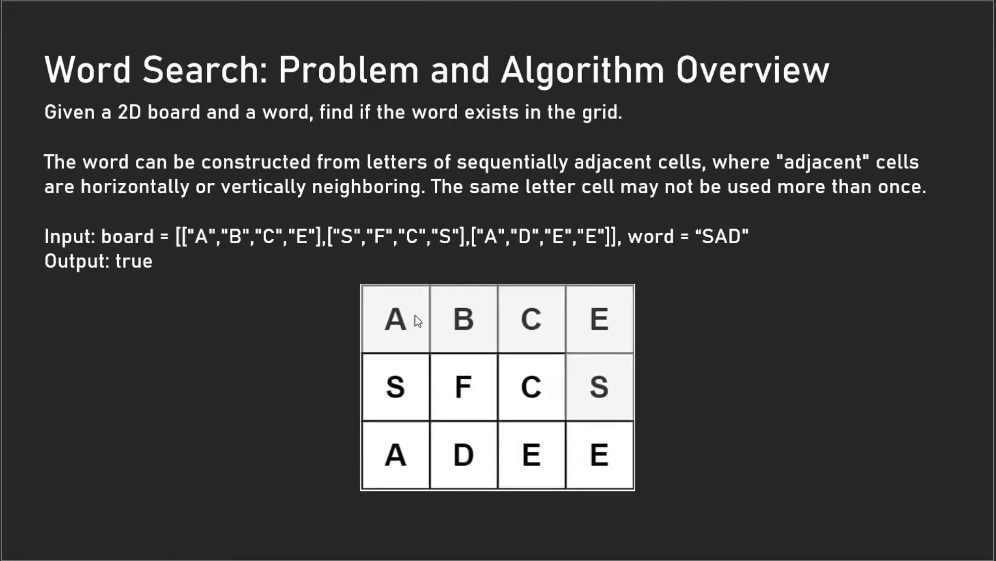
mouse_move(454, 371)
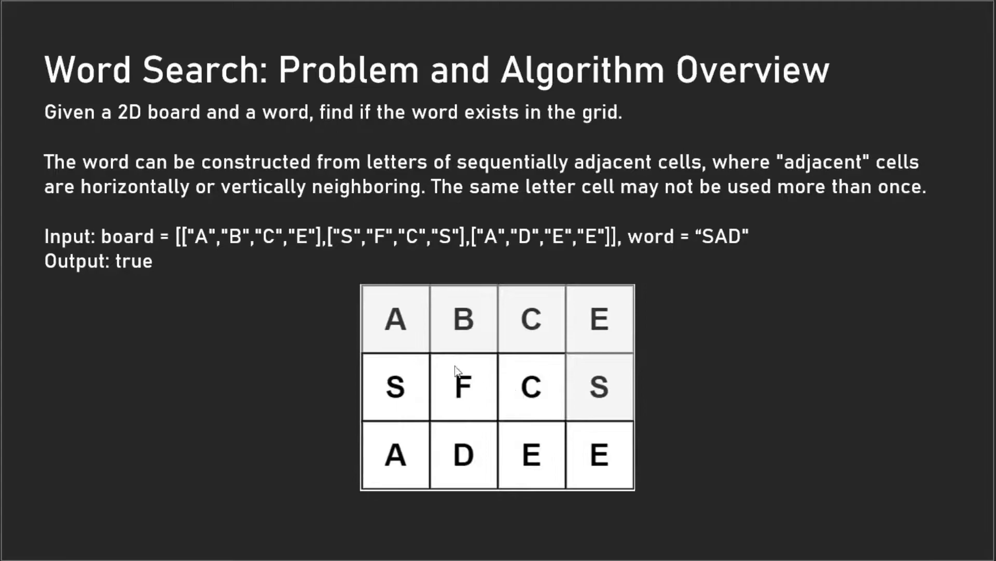
mouse_move(711, 235)
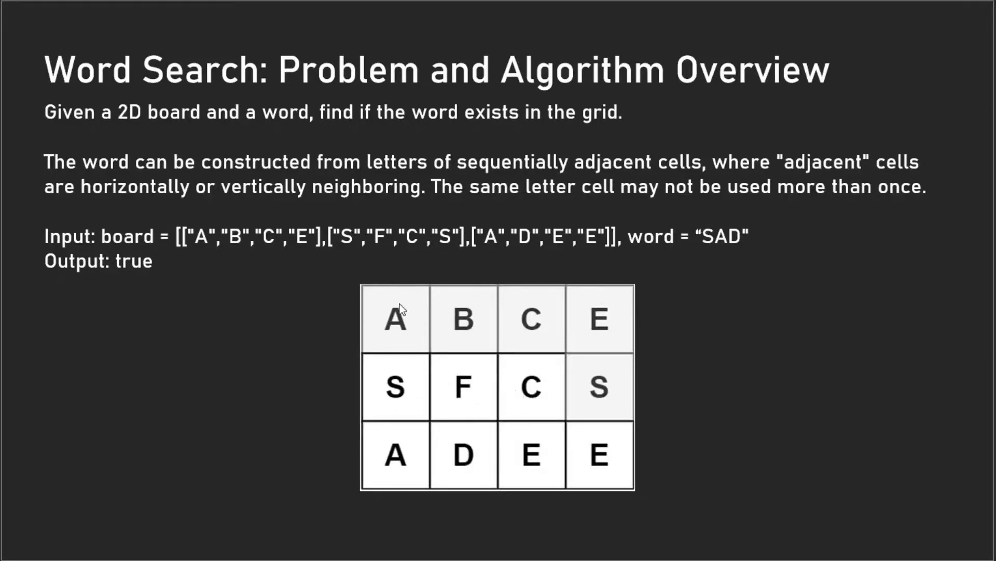
mouse_move(513, 337)
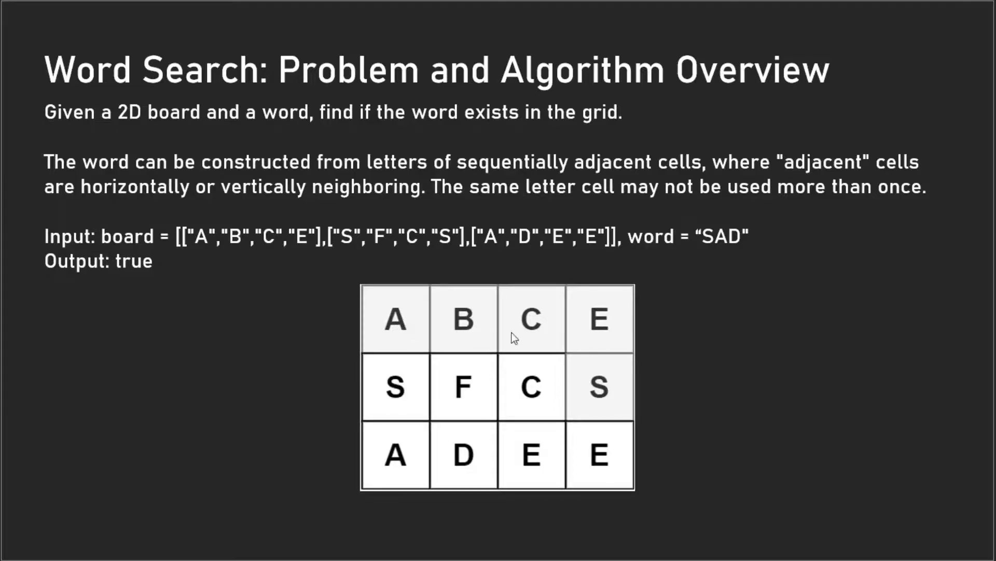
mouse_move(627, 351)
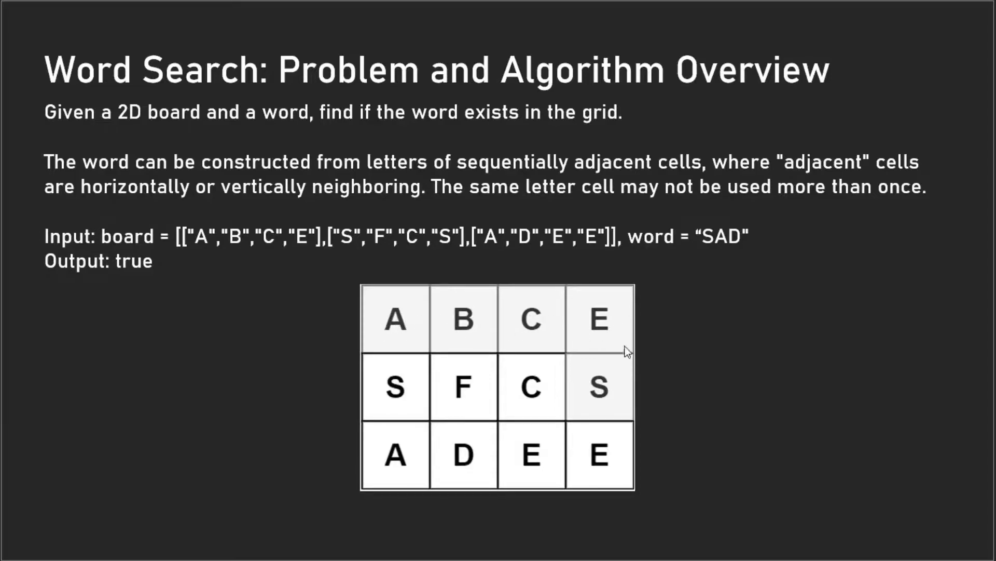
mouse_move(394, 397)
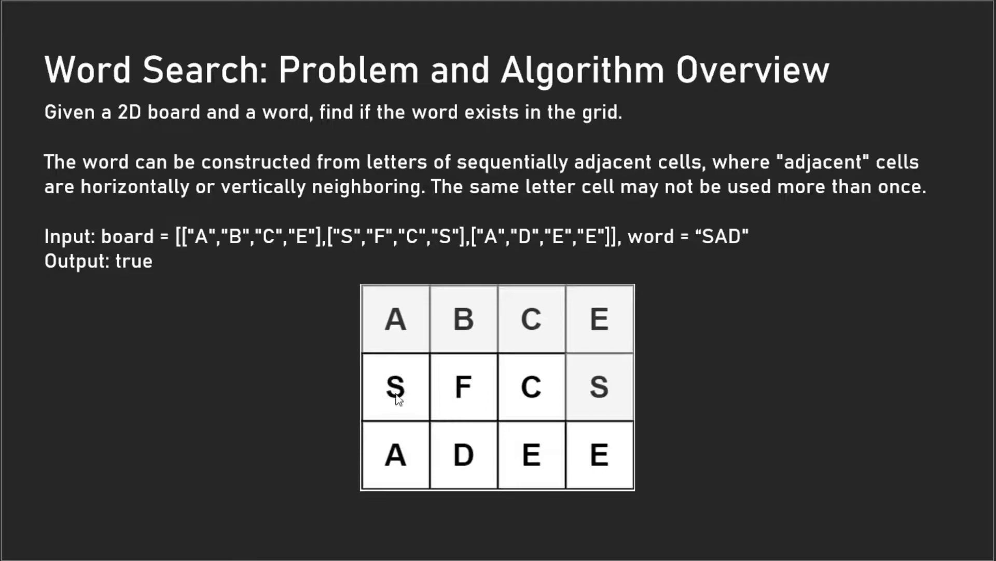
mouse_move(399, 387)
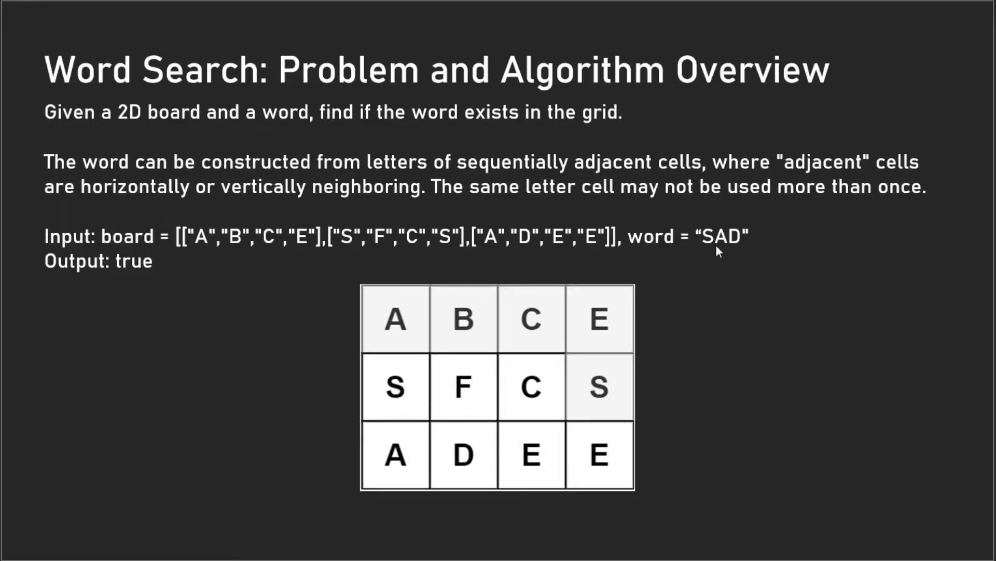
mouse_move(730, 238)
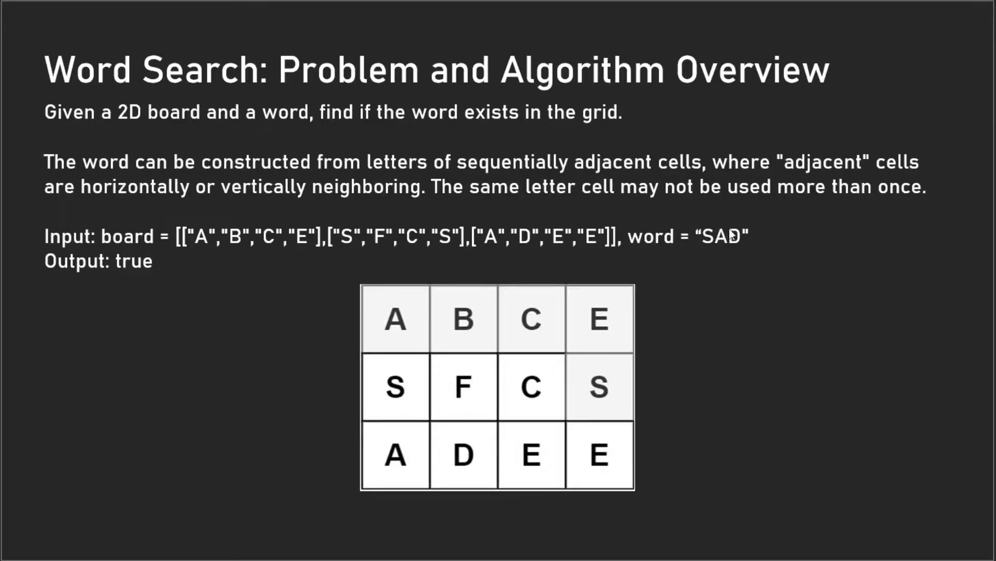
mouse_move(719, 267)
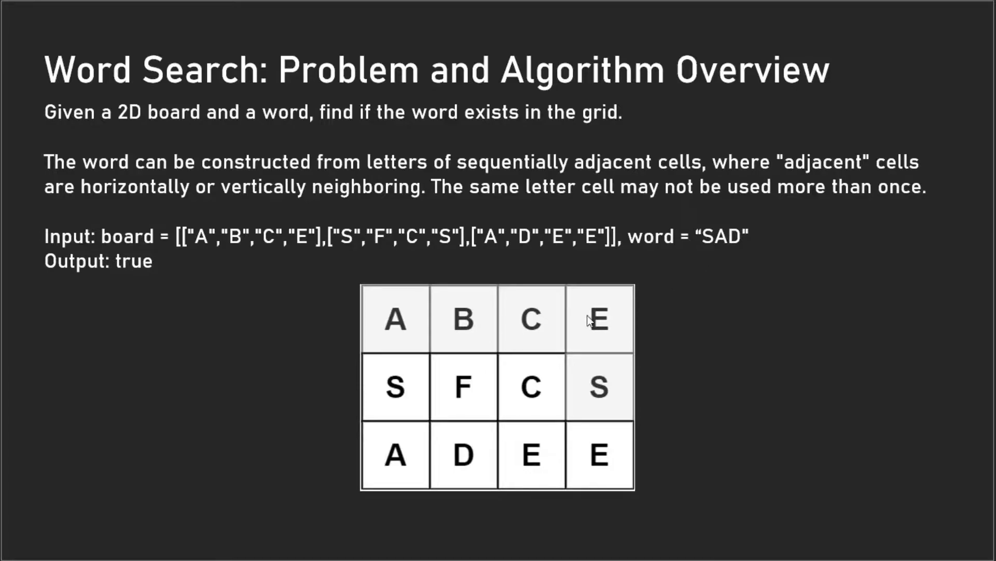
mouse_move(450, 369)
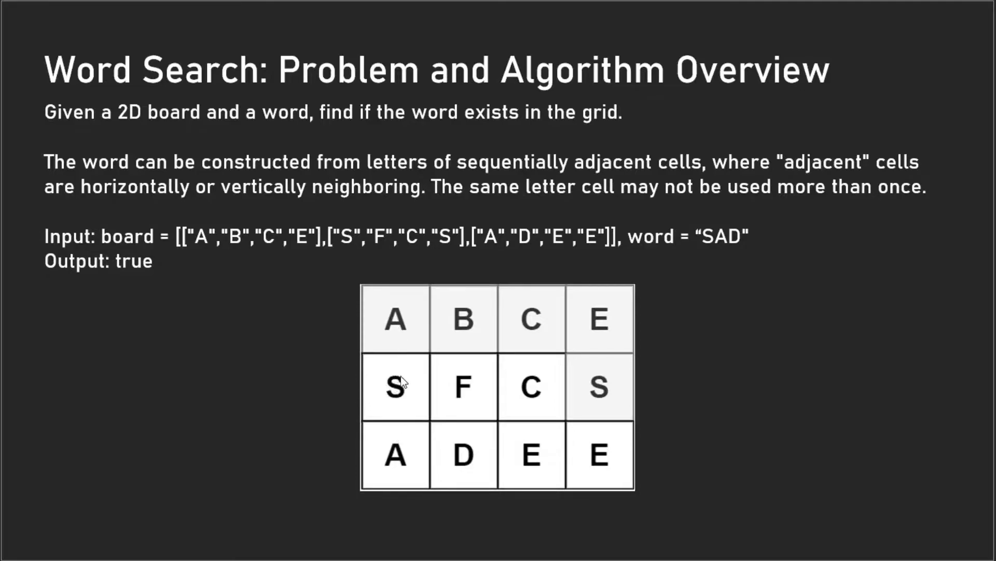
mouse_move(335, 382)
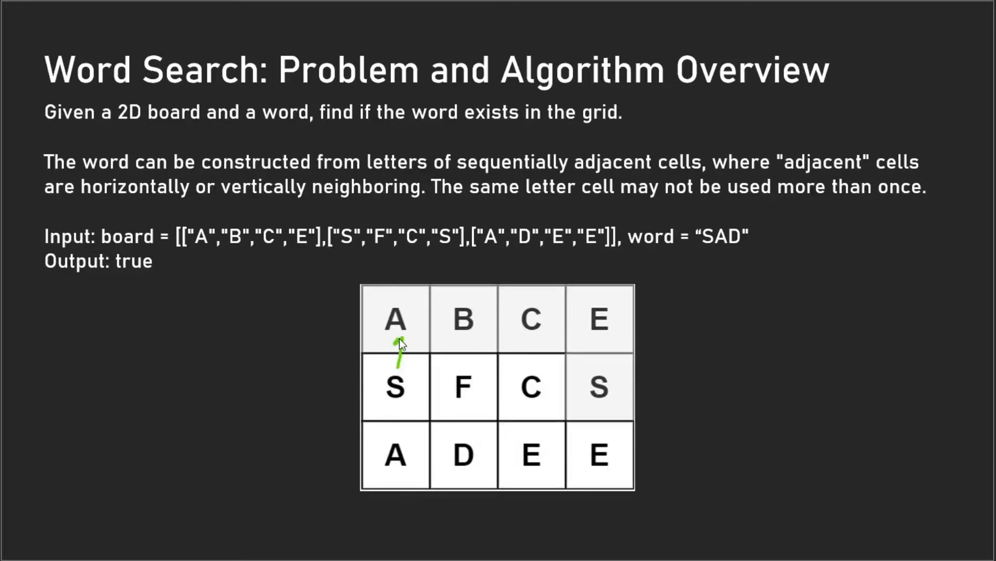
mouse_move(723, 261)
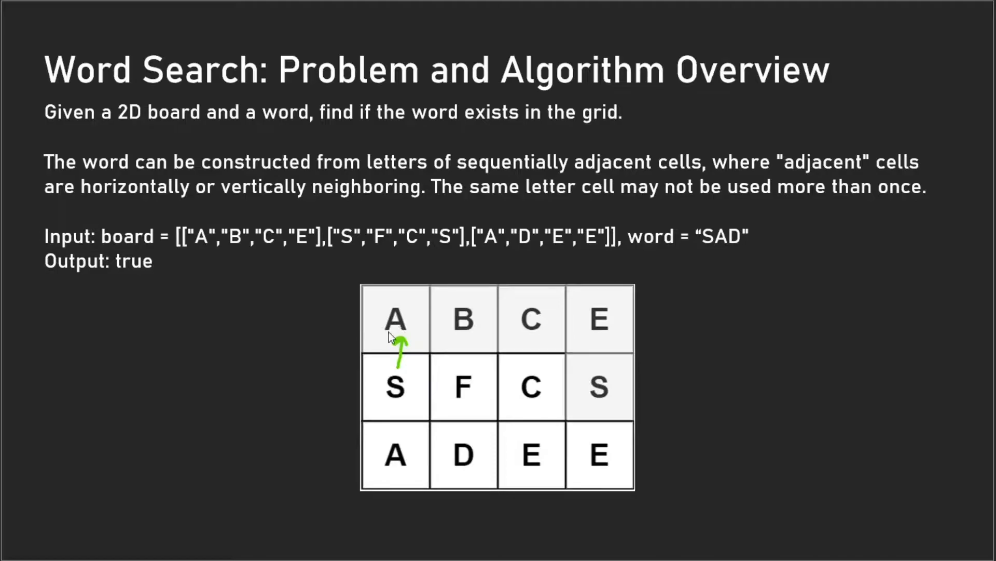
mouse_move(394, 331)
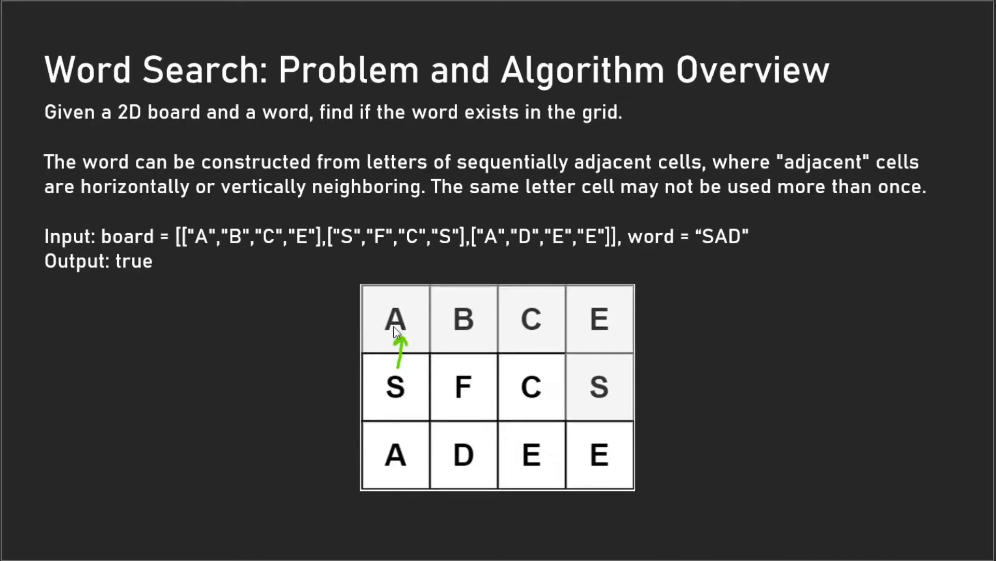
mouse_move(416, 325)
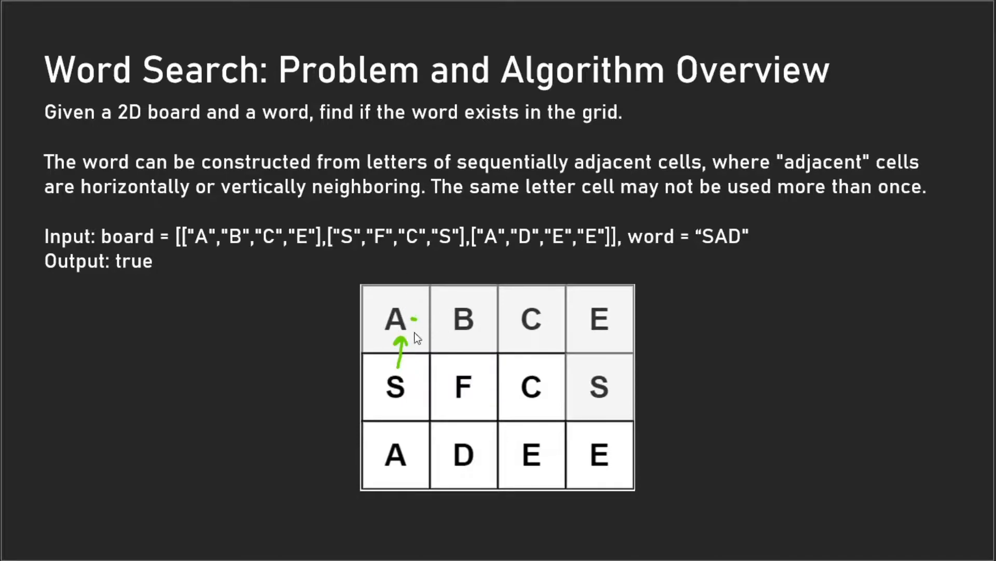
mouse_move(464, 336)
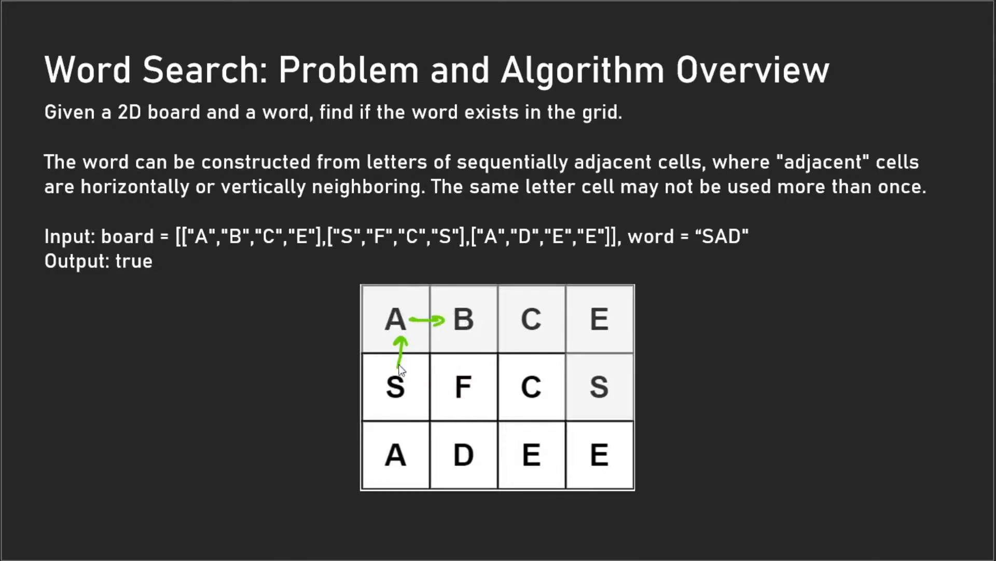
mouse_move(470, 326)
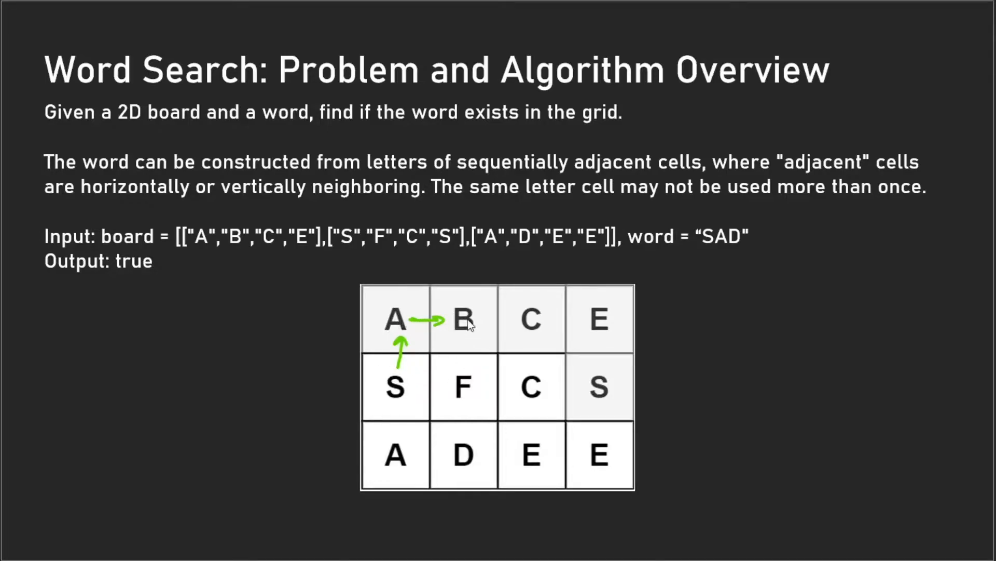
mouse_move(453, 328)
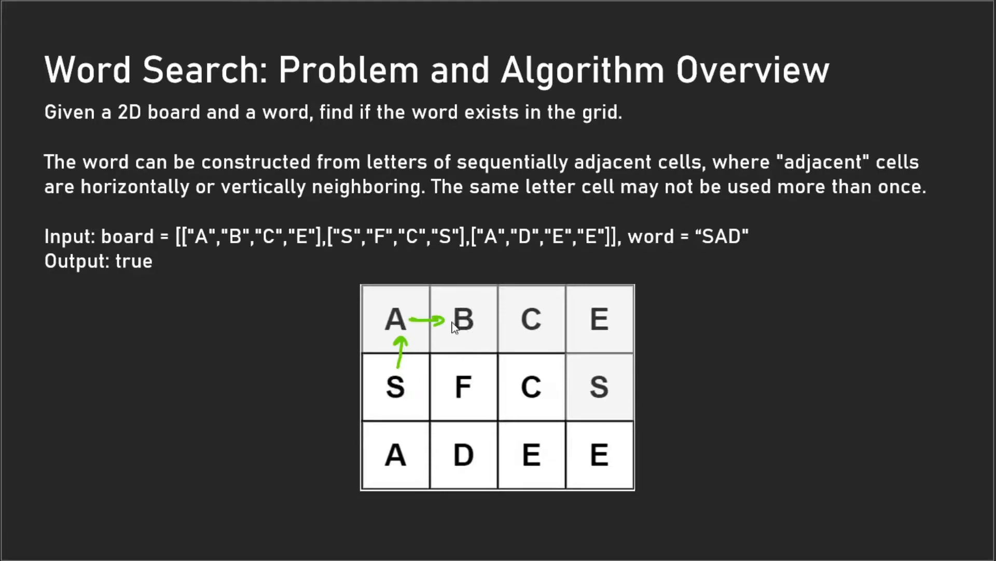
mouse_move(464, 321)
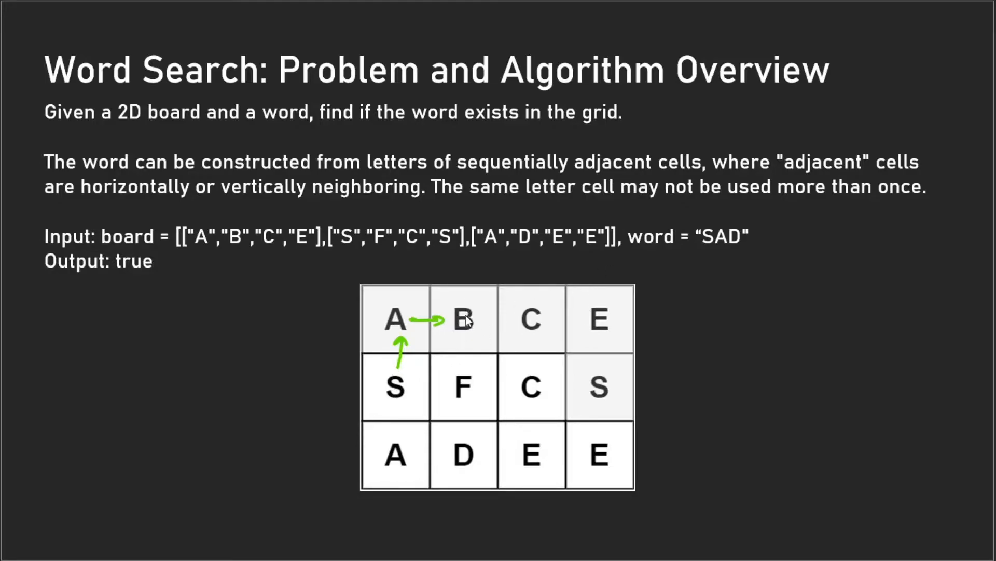
mouse_move(424, 359)
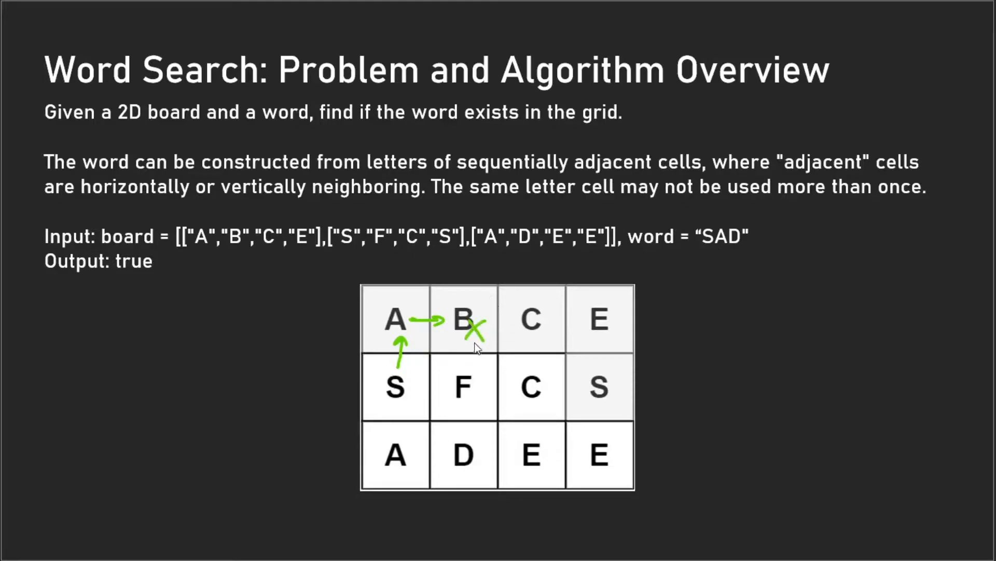
mouse_move(487, 335)
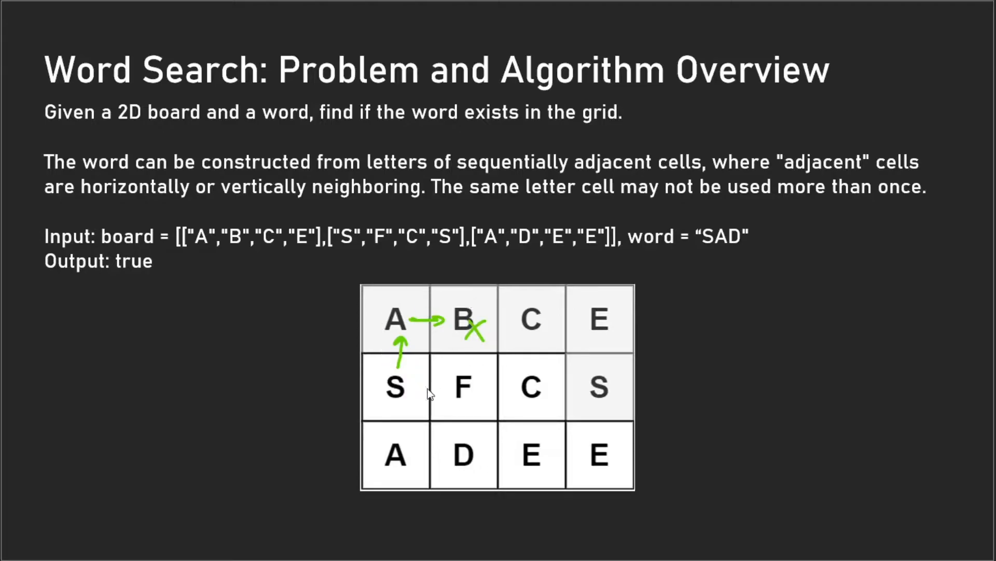
mouse_move(412, 393)
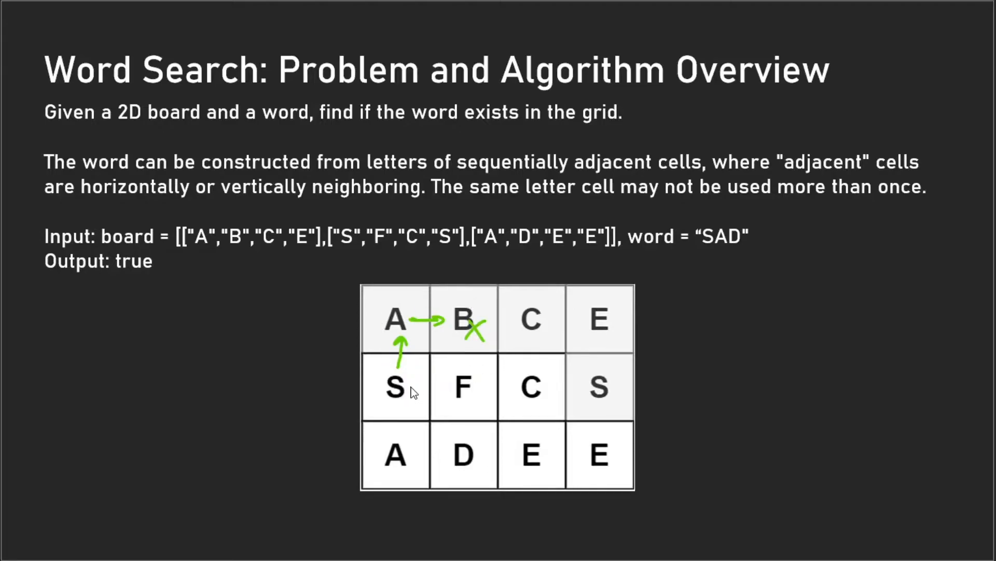
Draw green arrows S→F and A→D, crossing out F as a dead end
left_click_drag(413, 388, 451, 388)
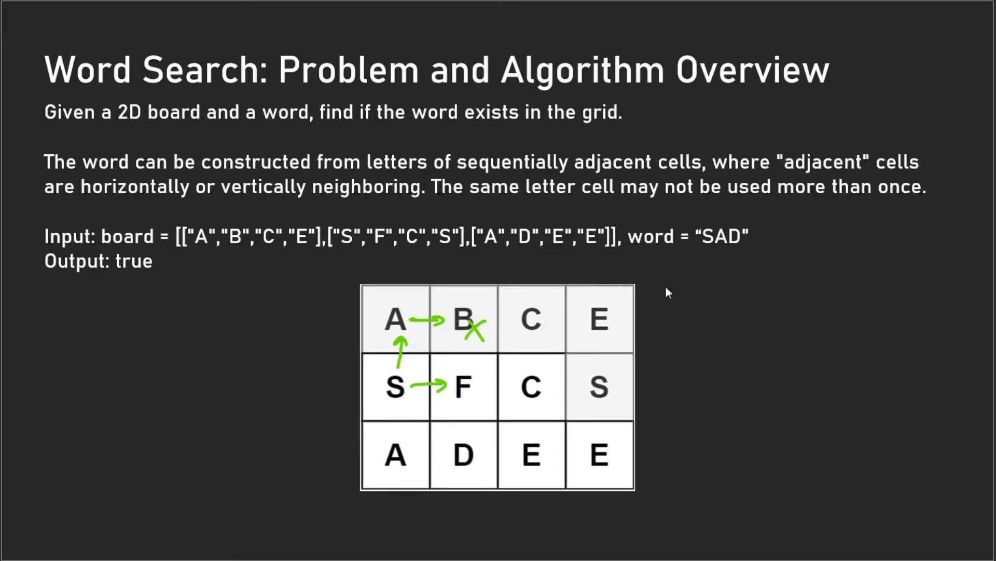
mouse_move(469, 400)
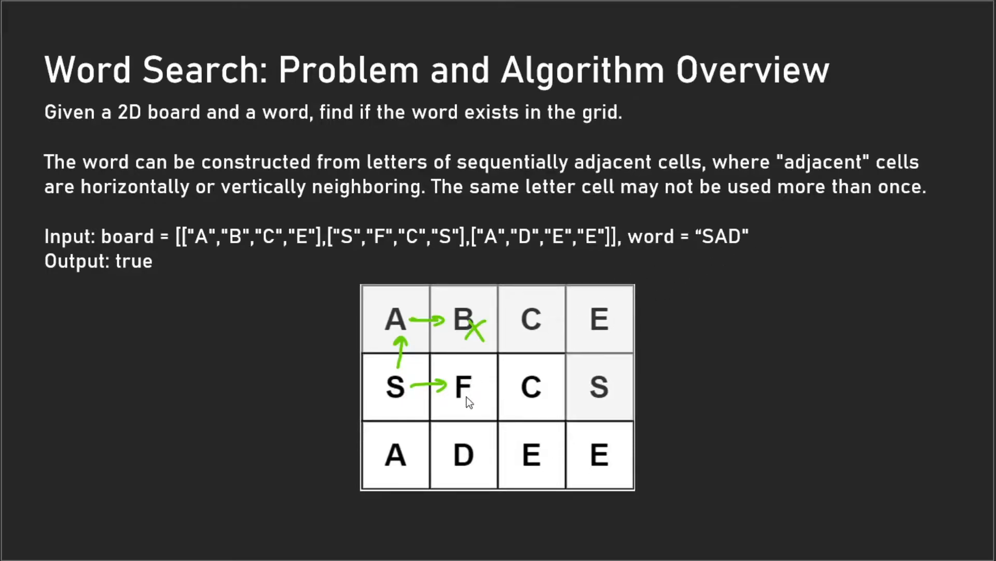
left_click(470, 390)
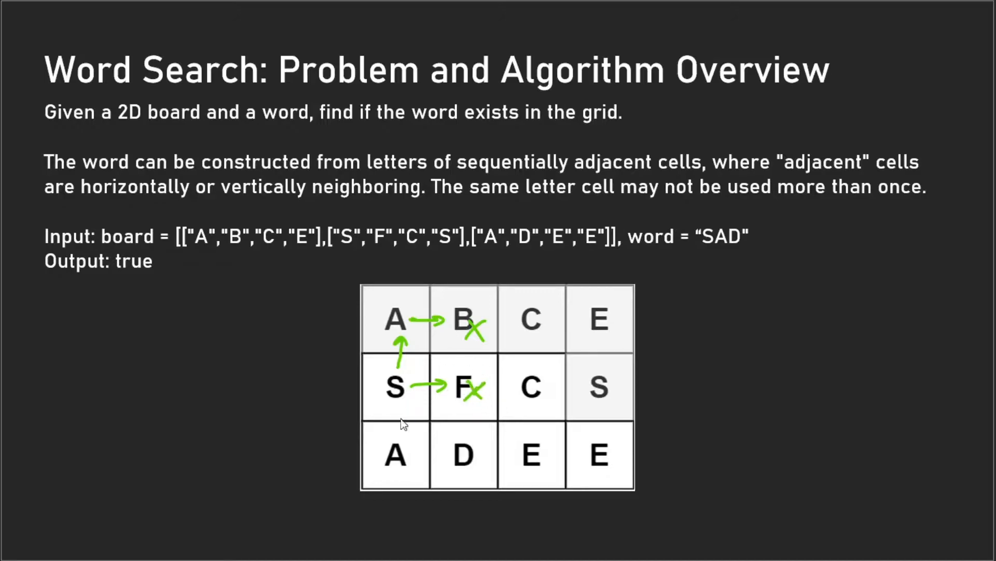
mouse_move(394, 405)
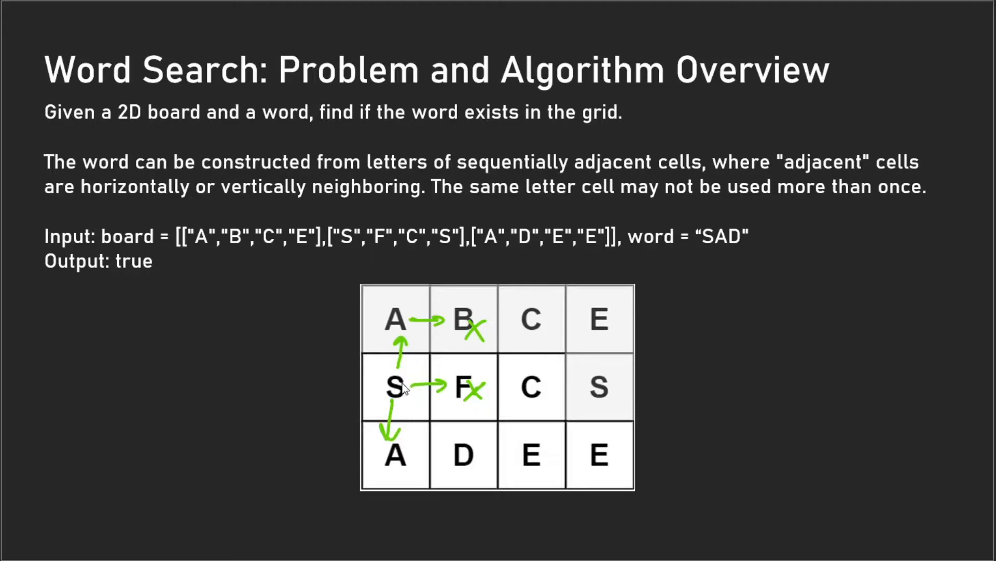
mouse_move(432, 469)
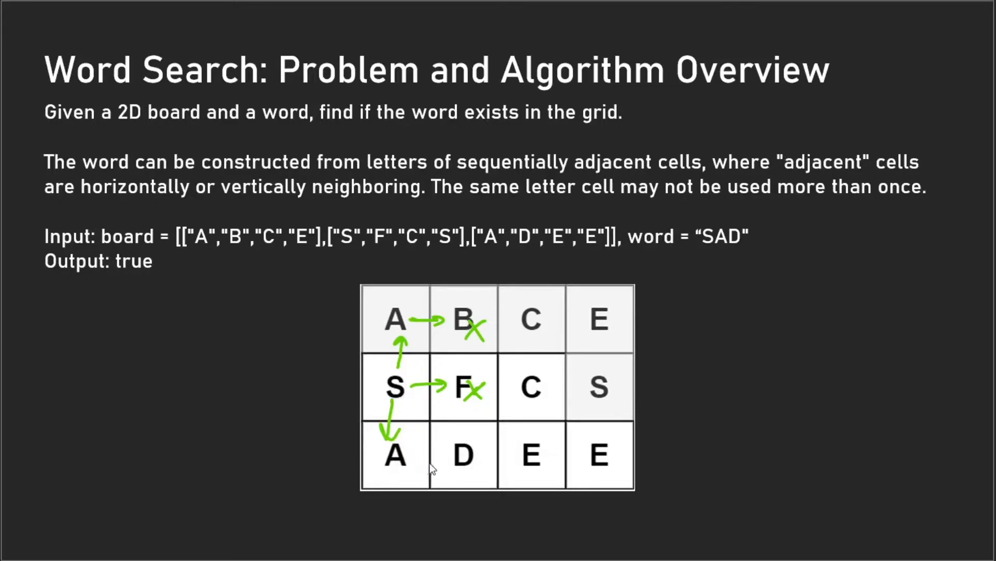
left_click_drag(419, 455, 448, 455)
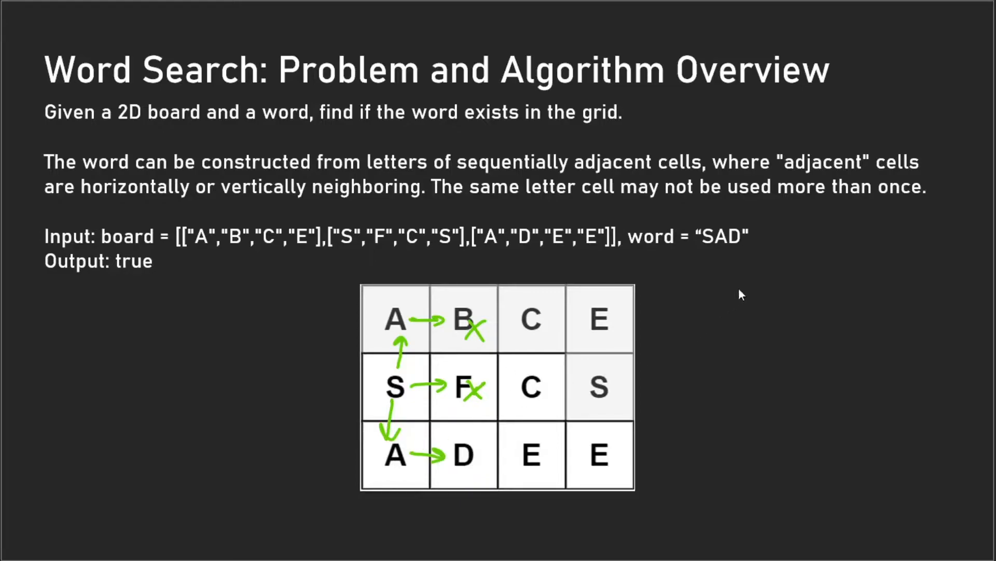
mouse_move(711, 238)
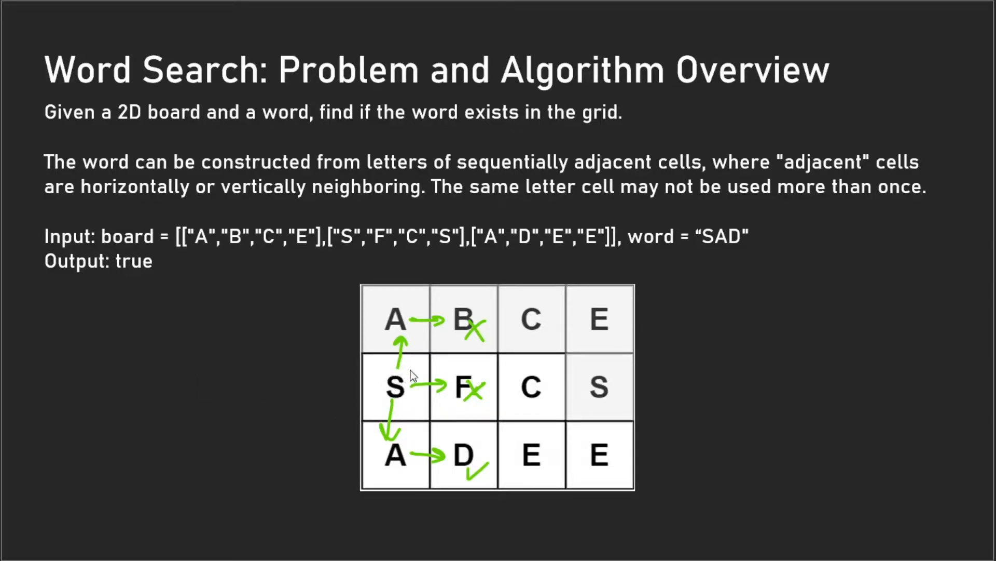
mouse_move(630, 400)
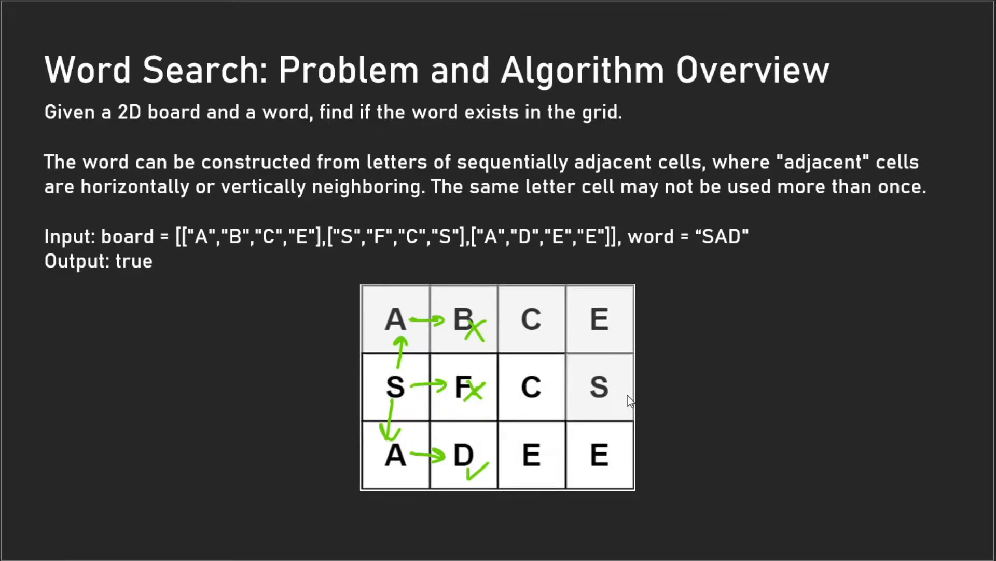
mouse_move(591, 392)
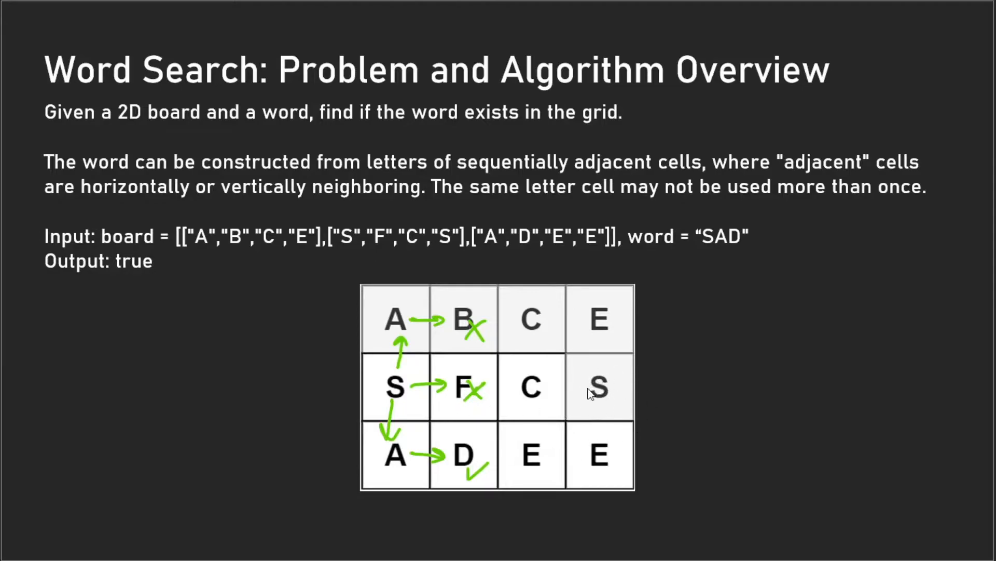
mouse_move(602, 384)
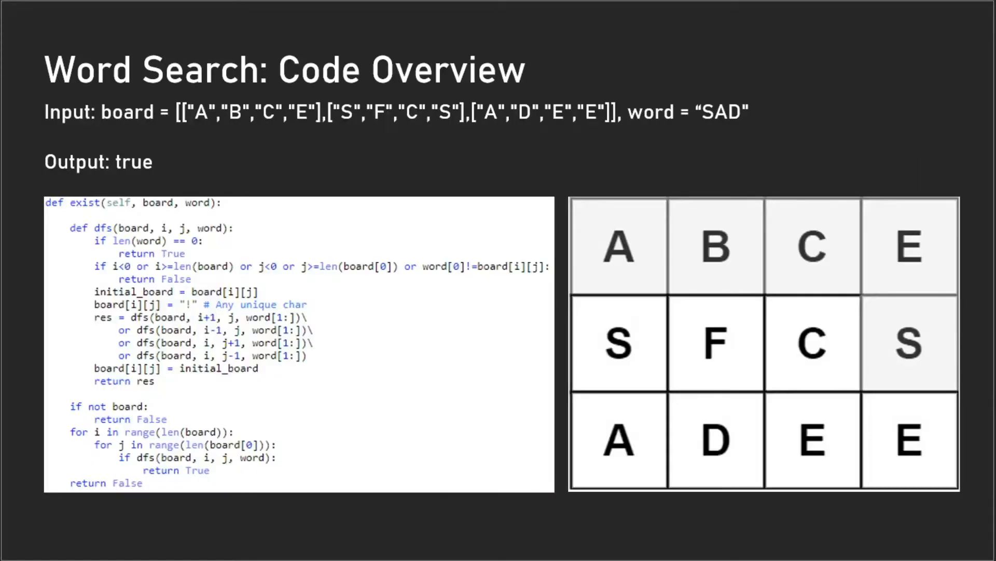
mouse_move(75, 229)
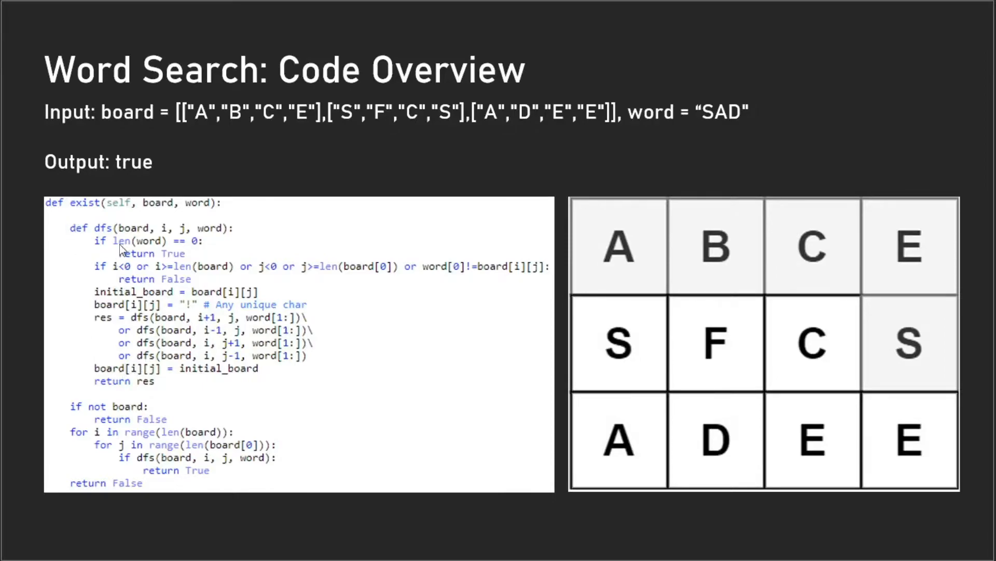
mouse_move(130, 348)
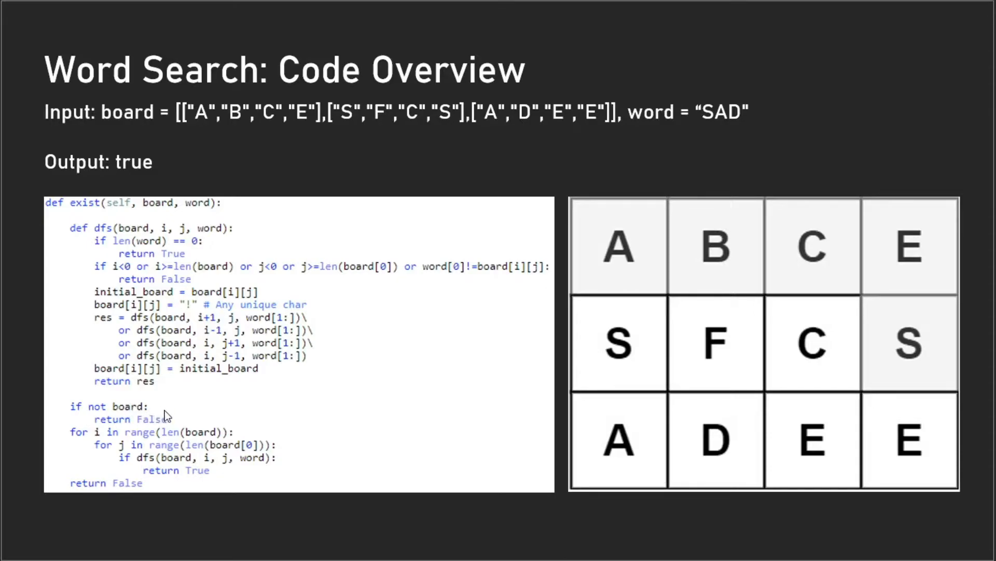
mouse_move(176, 412)
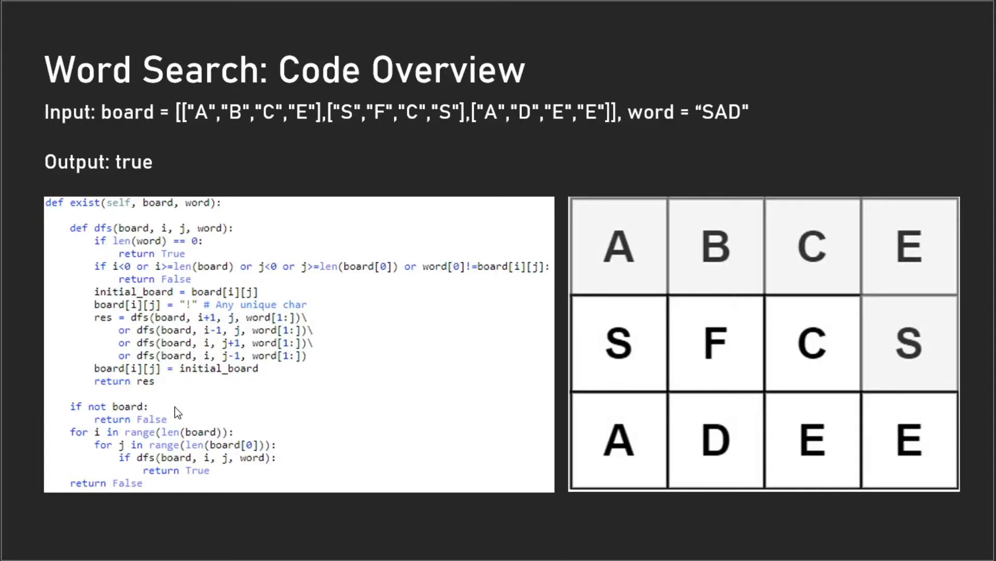
mouse_move(164, 412)
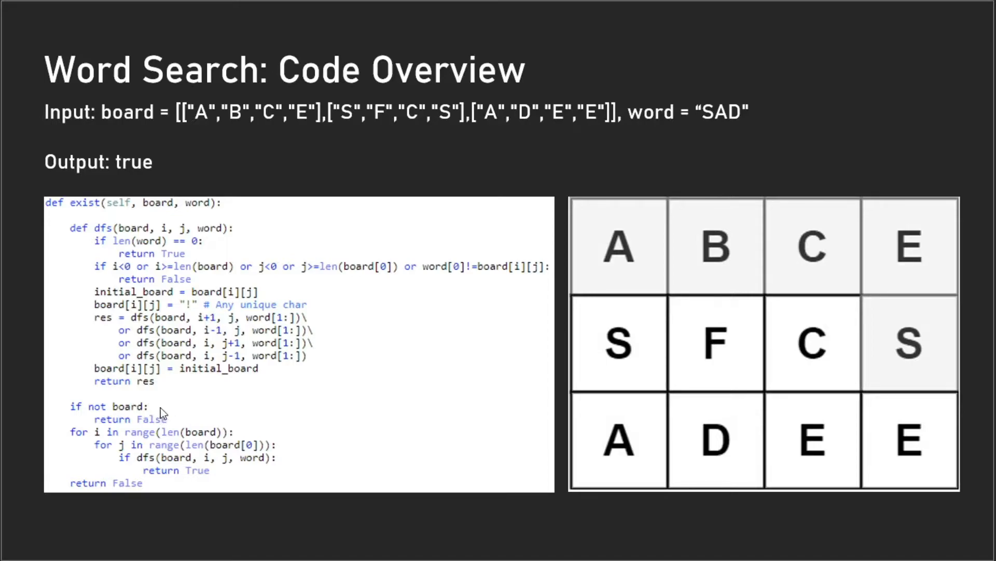
mouse_move(782, 161)
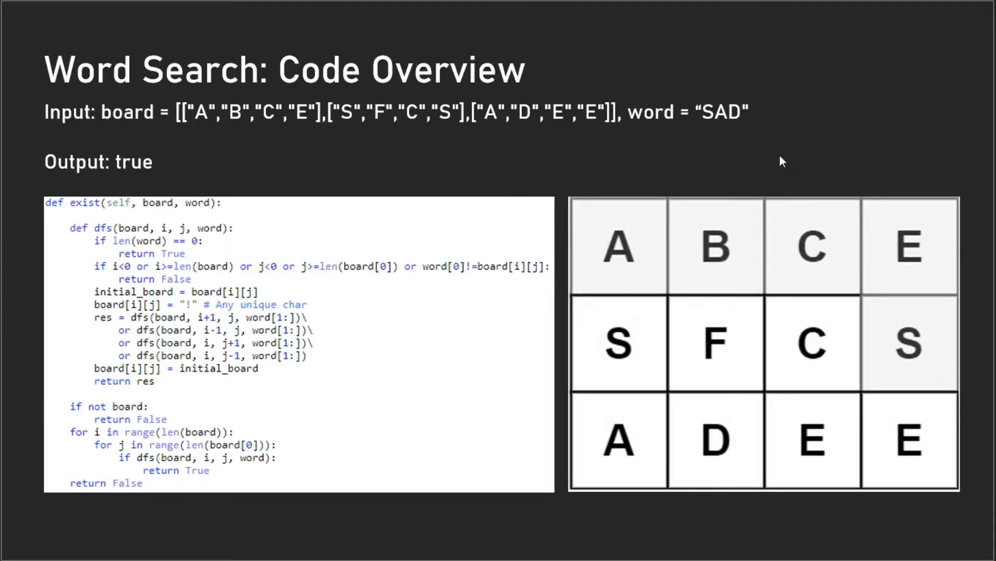
mouse_move(230, 454)
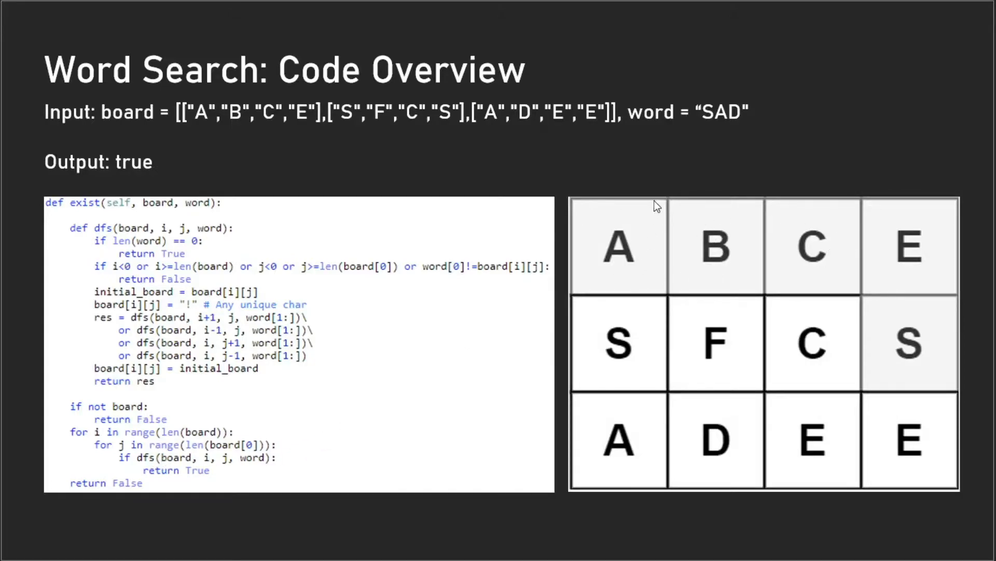
mouse_move(610, 240)
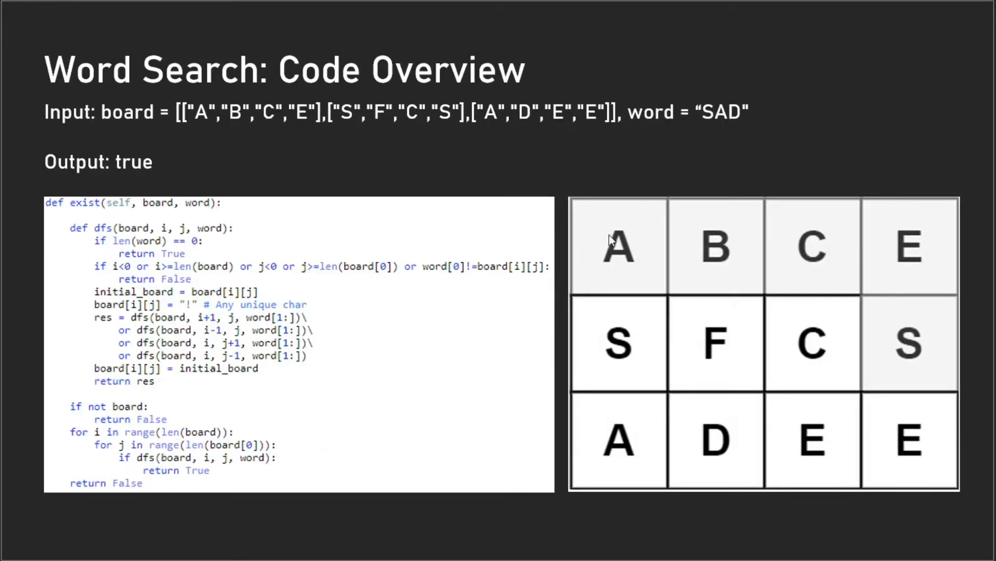
mouse_move(612, 255)
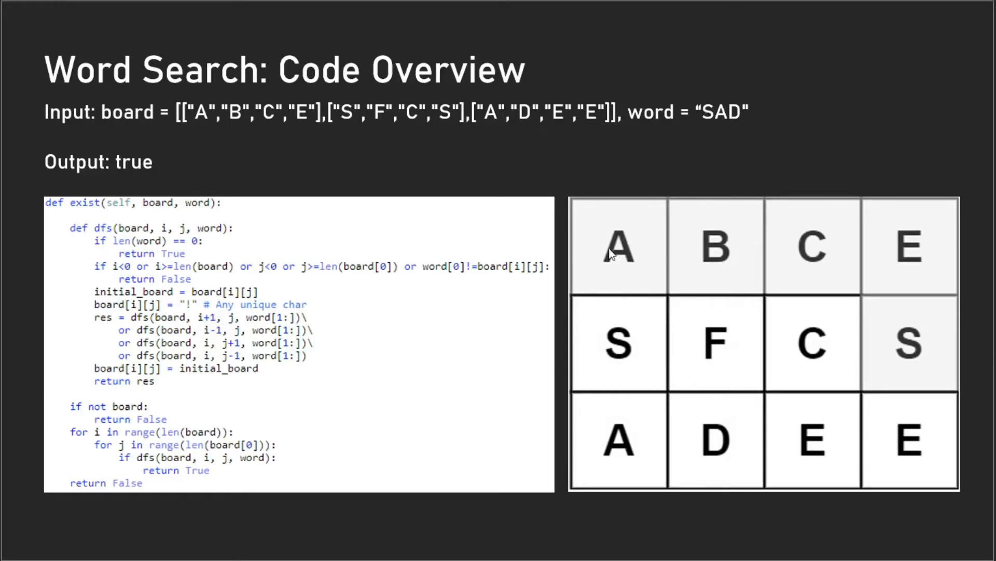
mouse_move(272, 279)
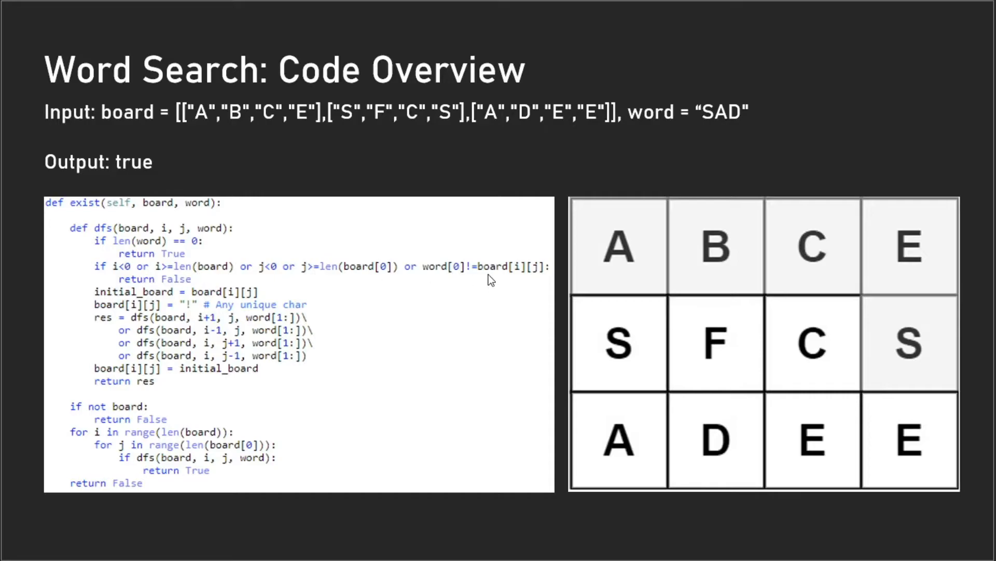
mouse_move(442, 280)
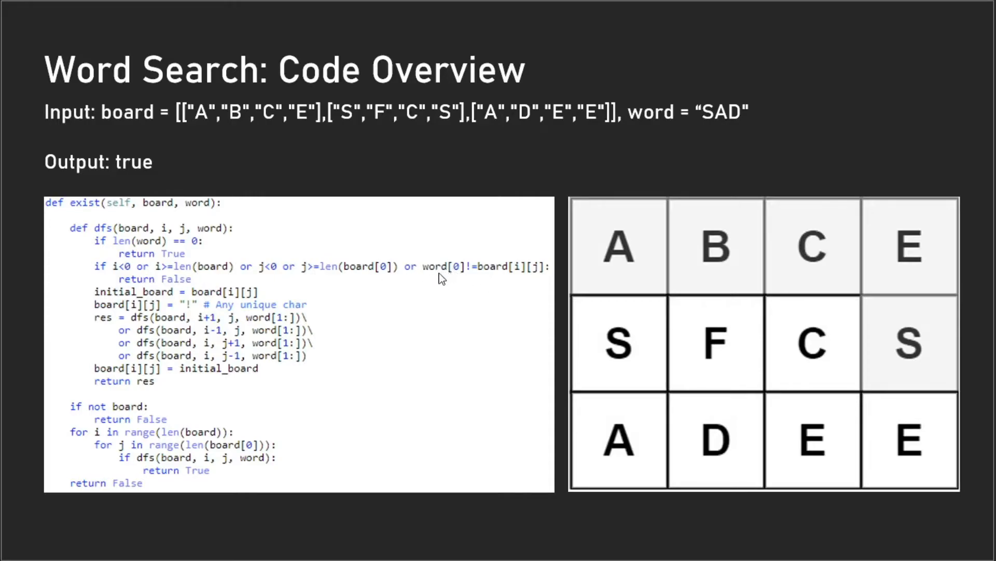
mouse_move(439, 273)
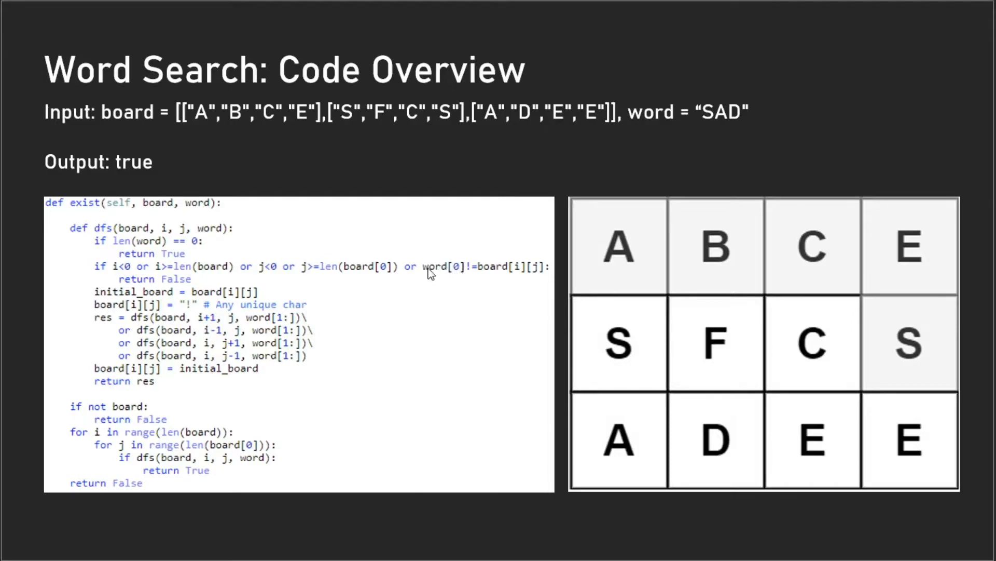
mouse_move(514, 271)
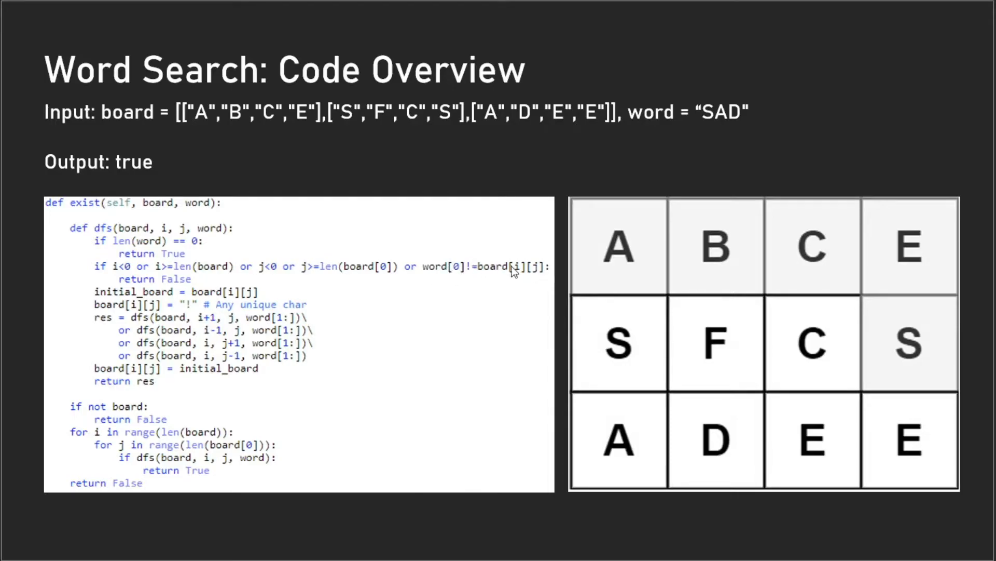
mouse_move(661, 294)
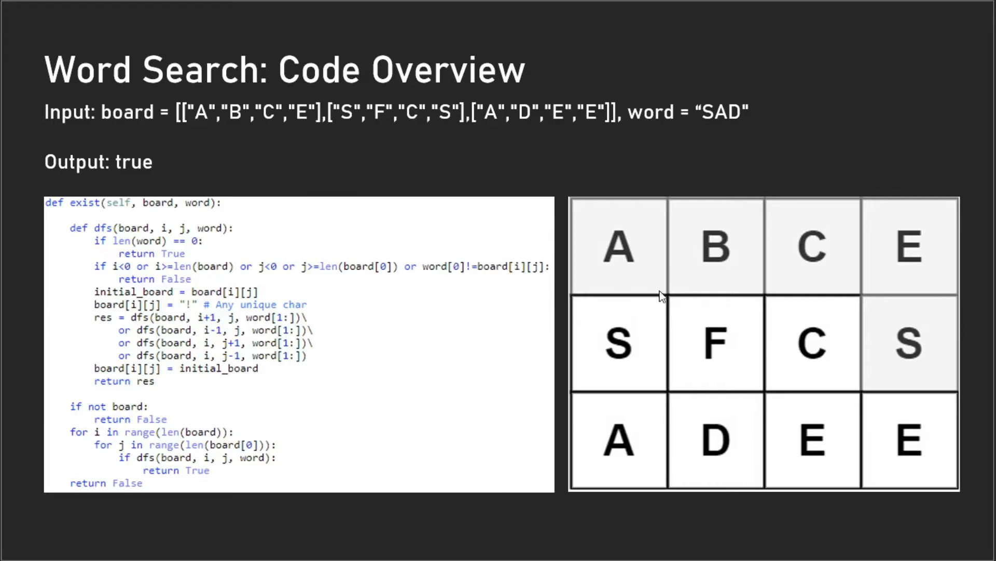
mouse_move(835, 222)
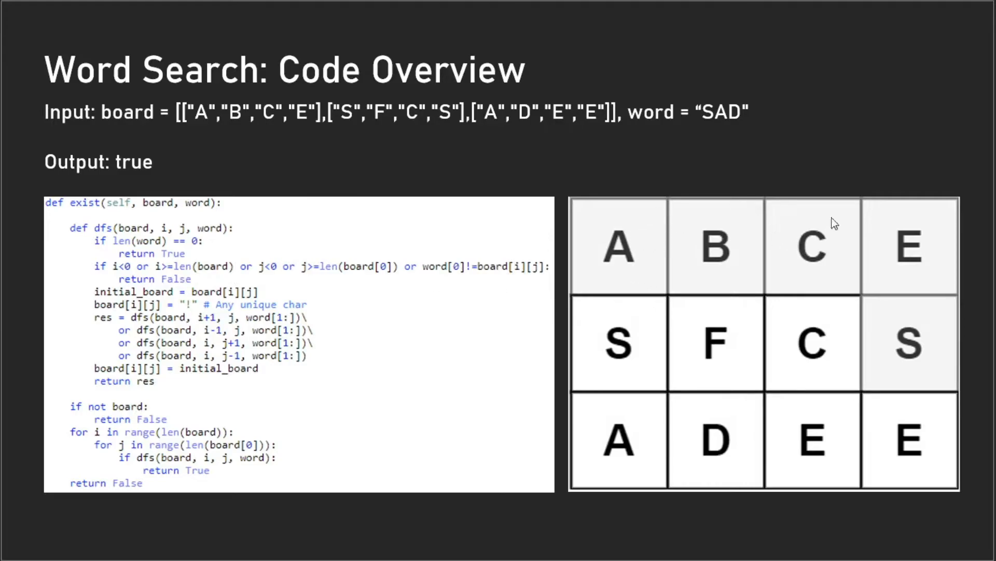
mouse_move(722, 299)
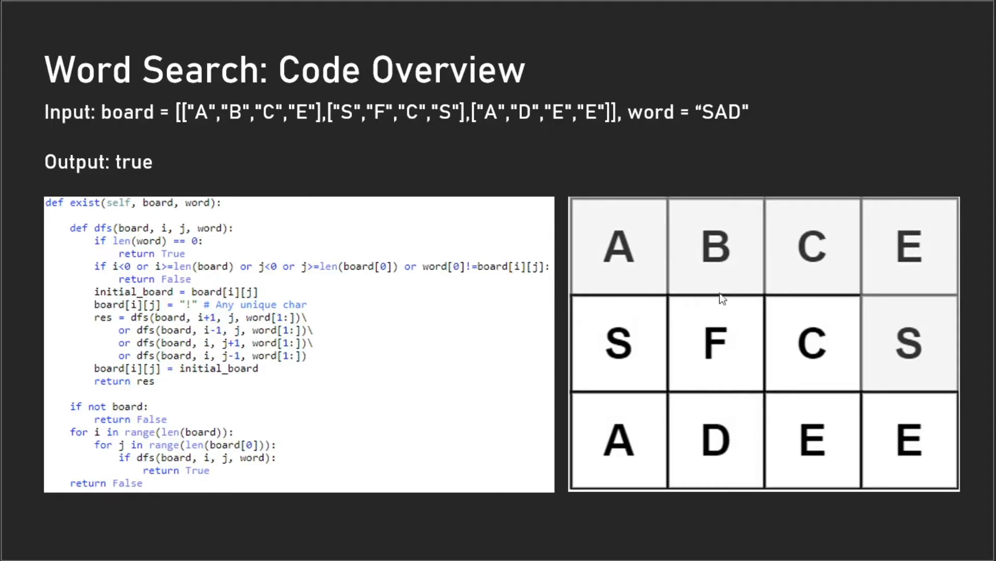
mouse_move(615, 343)
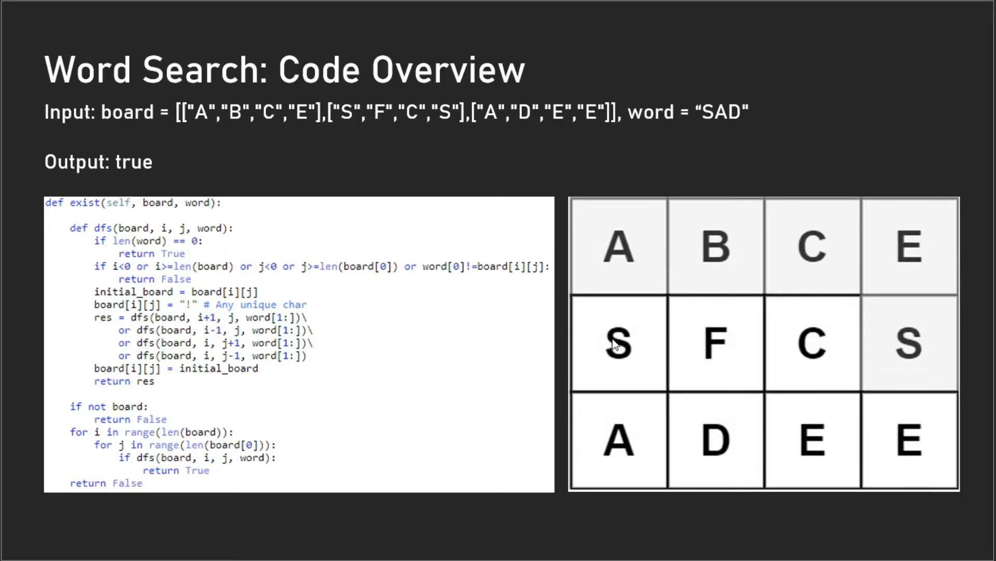
mouse_move(640, 342)
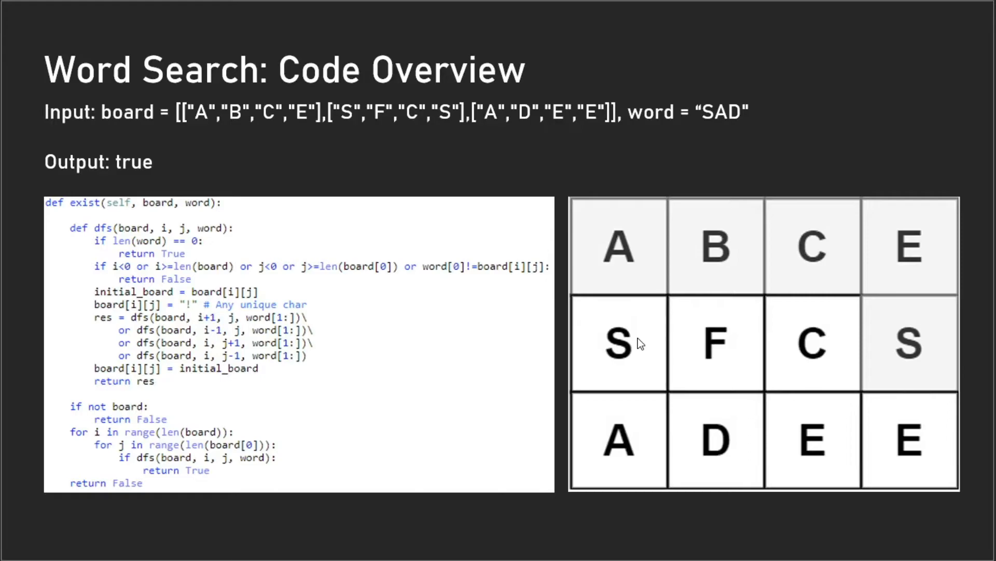
mouse_move(645, 316)
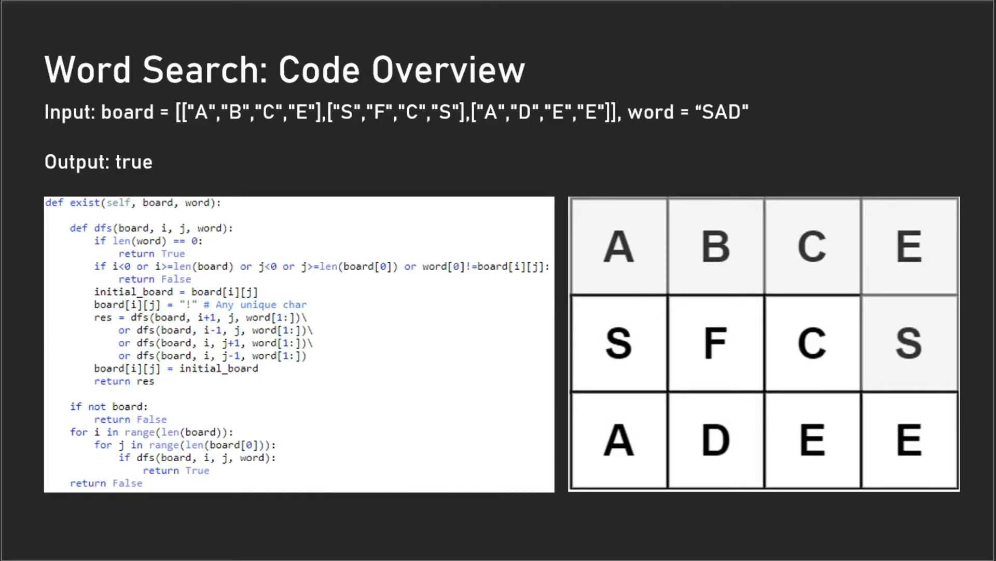
left_click_drag(616, 366, 614, 397)
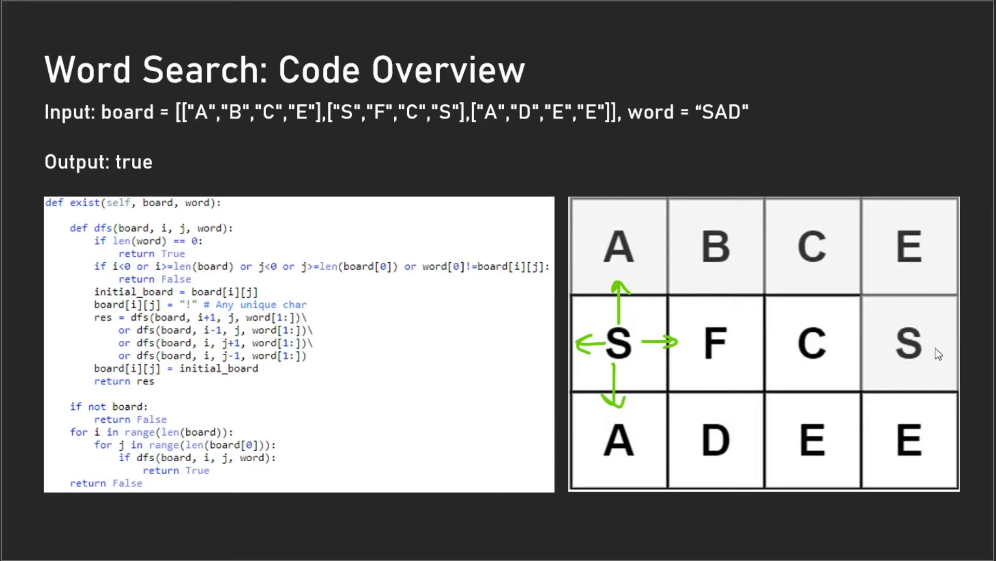
mouse_move(269, 320)
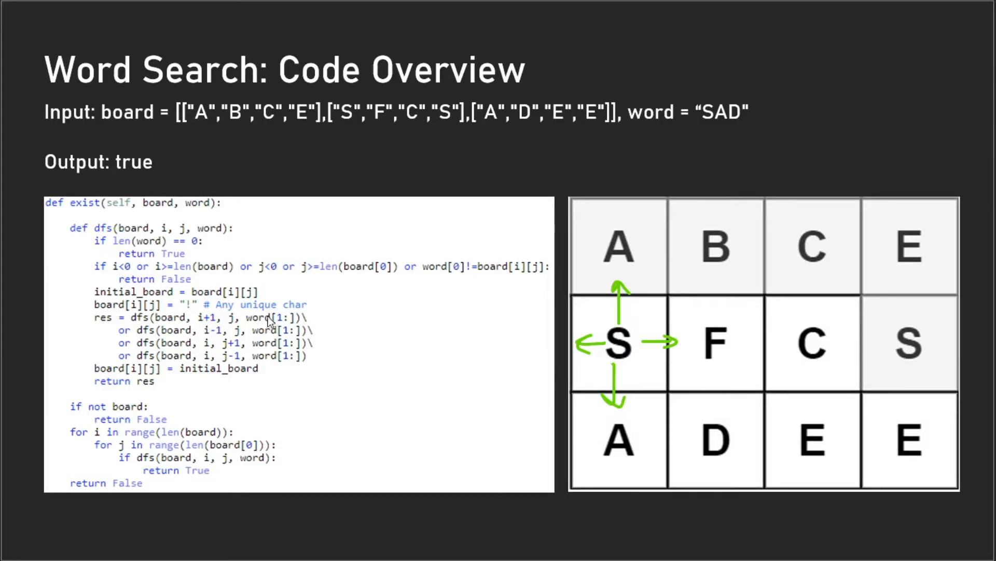
mouse_move(291, 327)
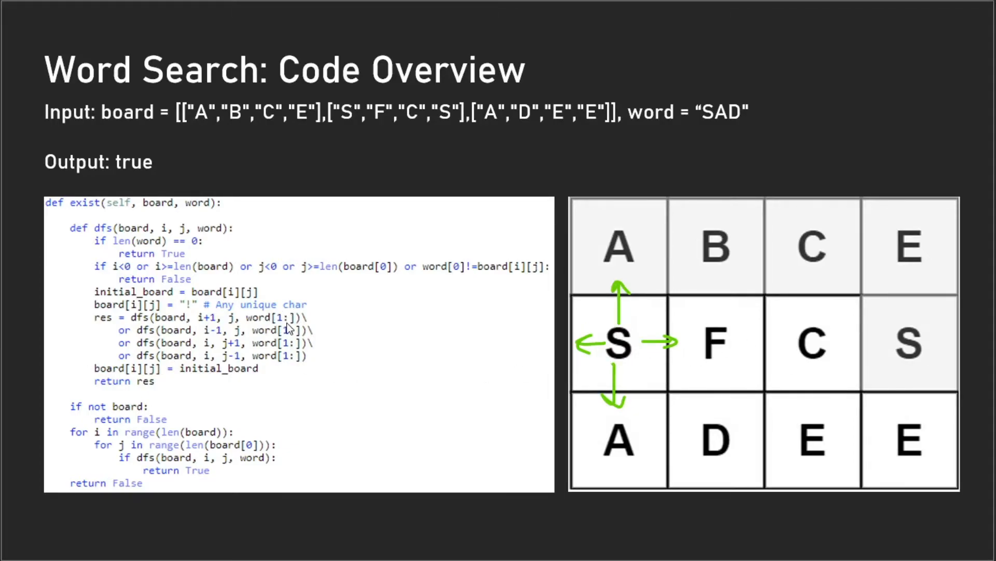
mouse_move(634, 210)
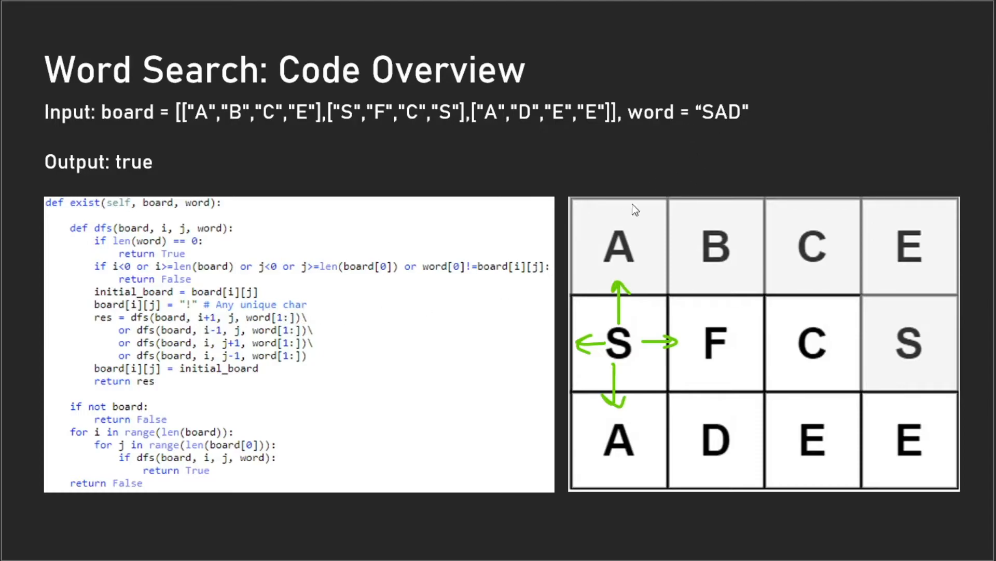
mouse_move(655, 287)
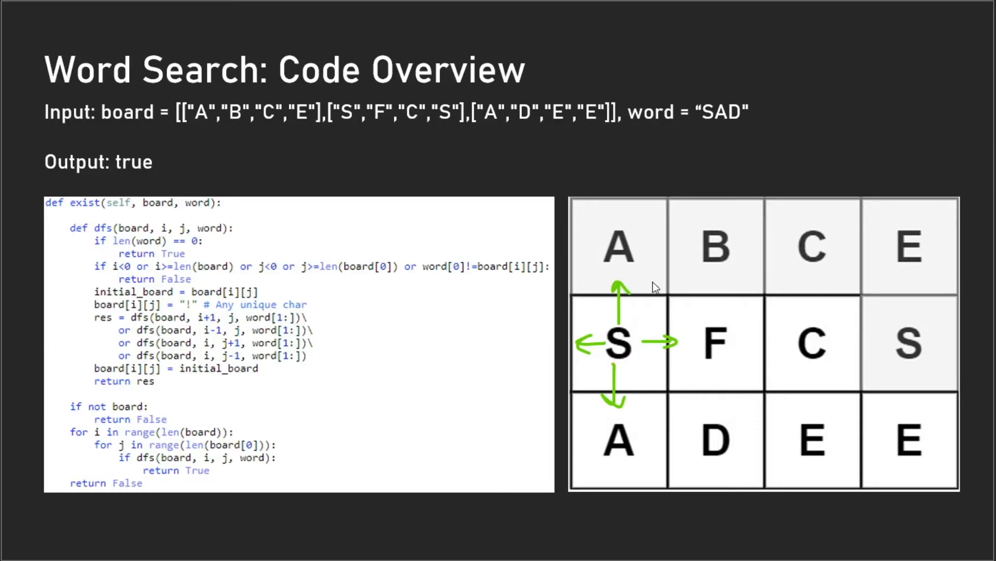
mouse_move(723, 125)
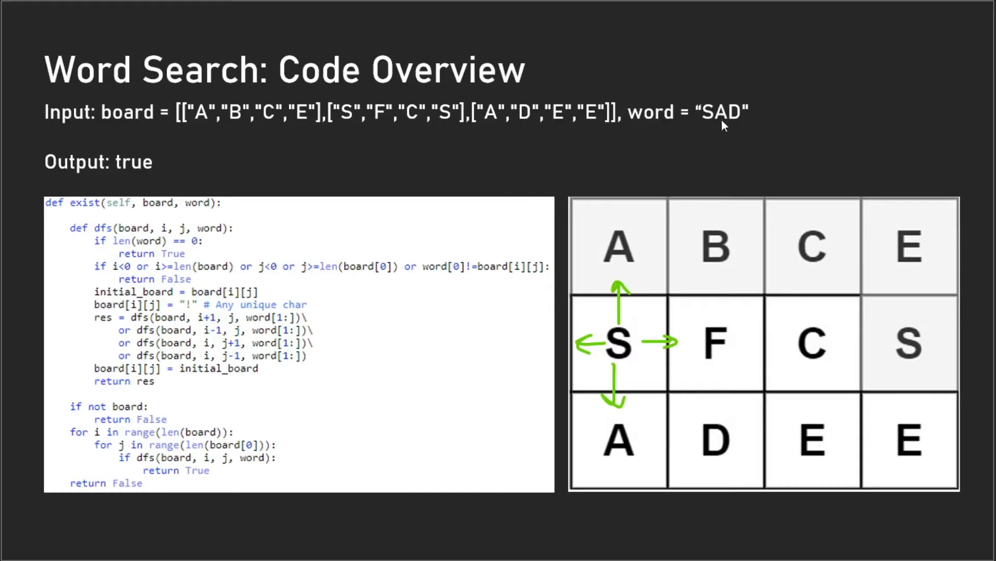
mouse_move(625, 310)
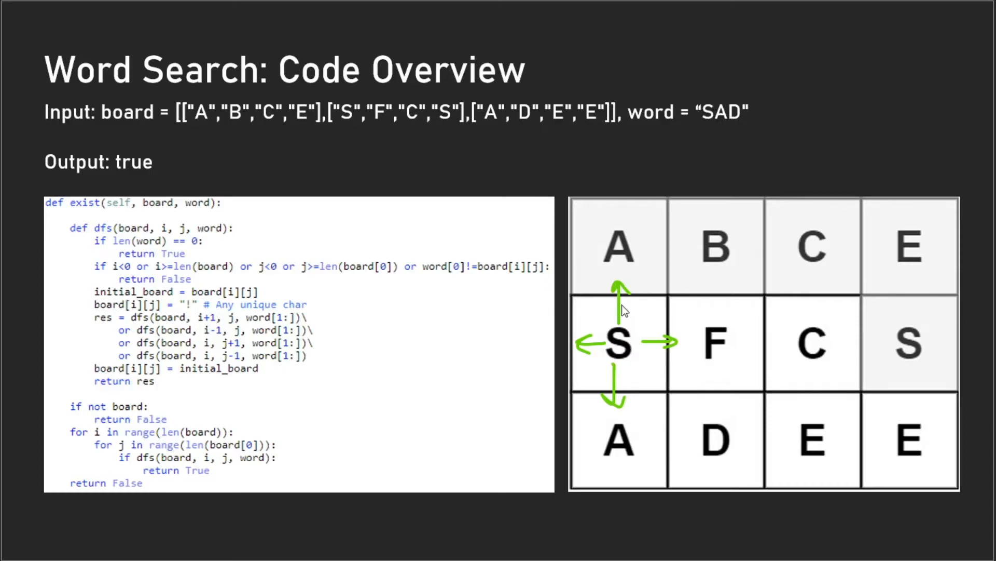
mouse_move(654, 261)
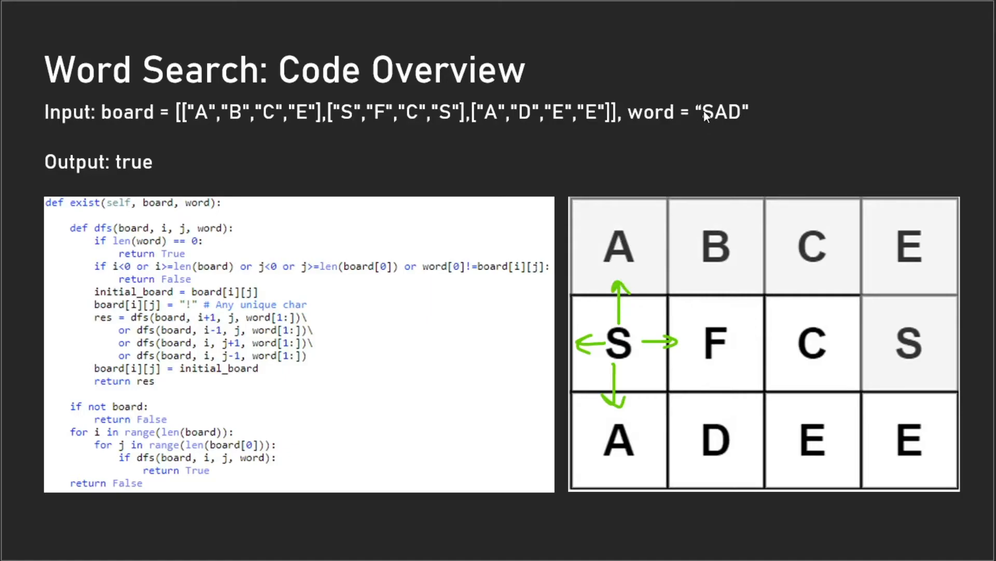
mouse_move(714, 124)
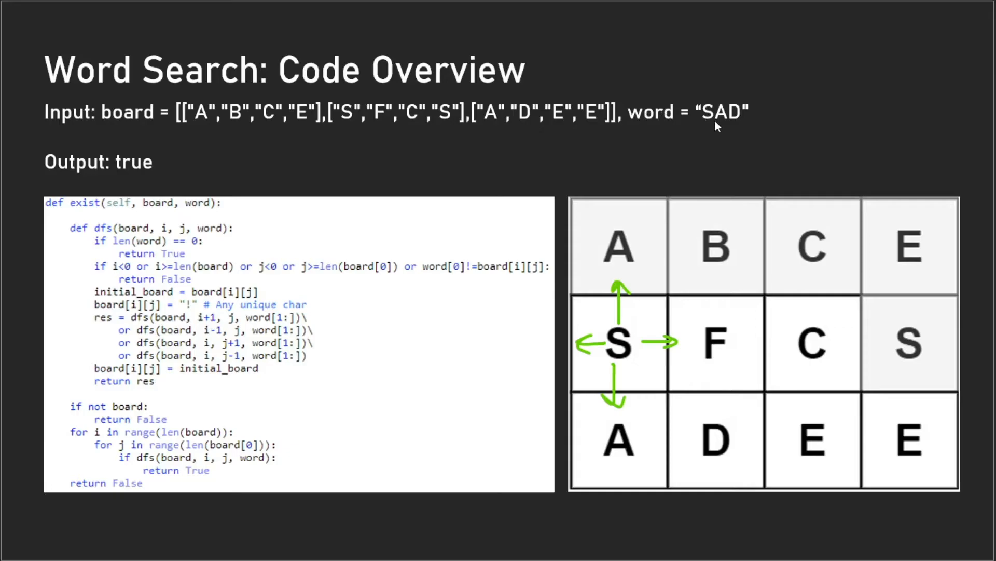
mouse_move(650, 183)
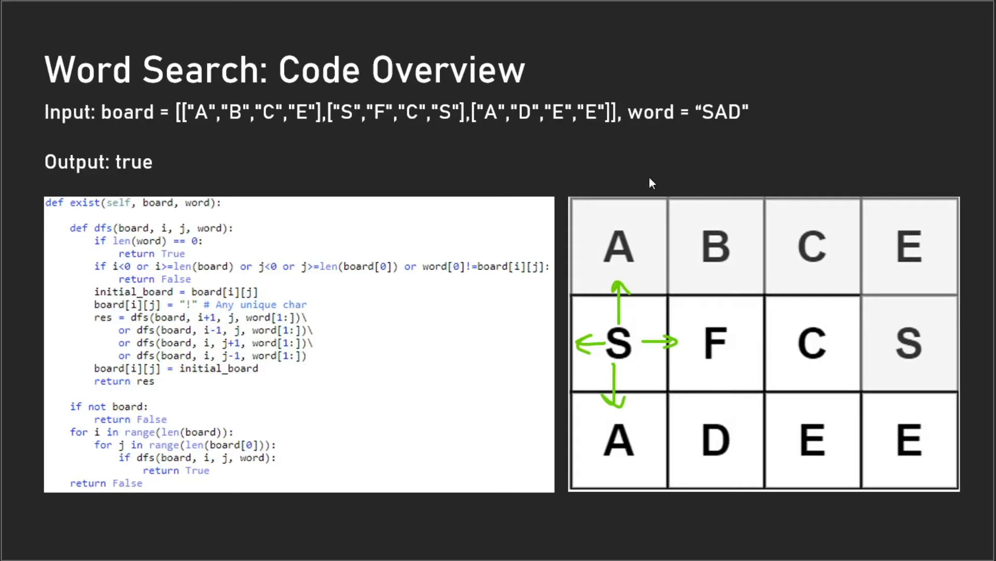
mouse_move(627, 254)
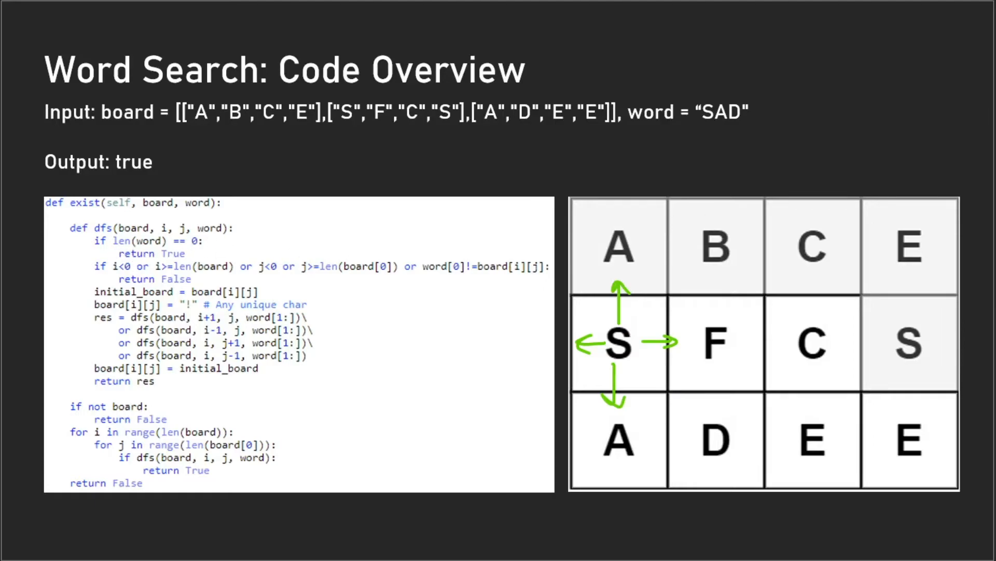
mouse_move(462, 248)
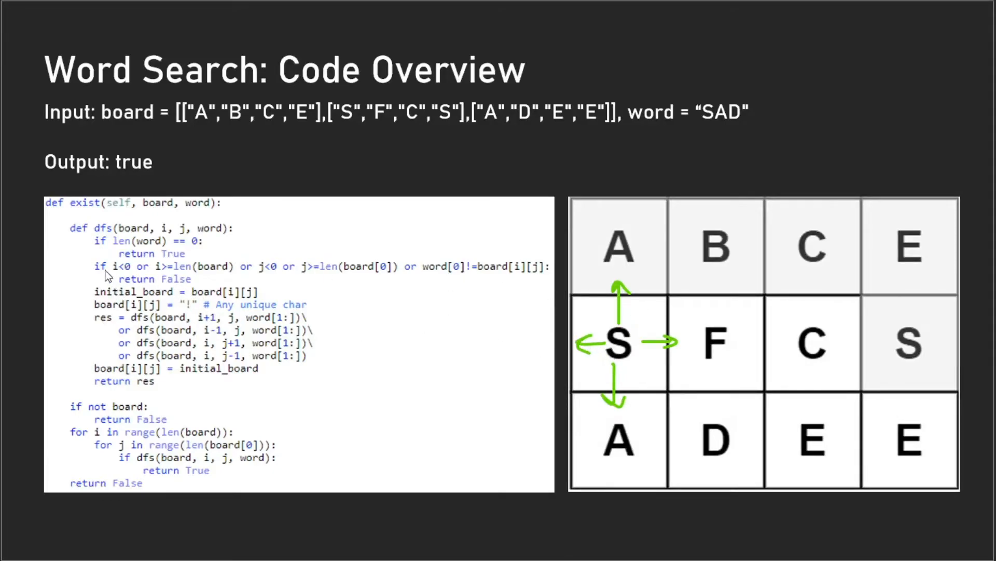
mouse_move(481, 271)
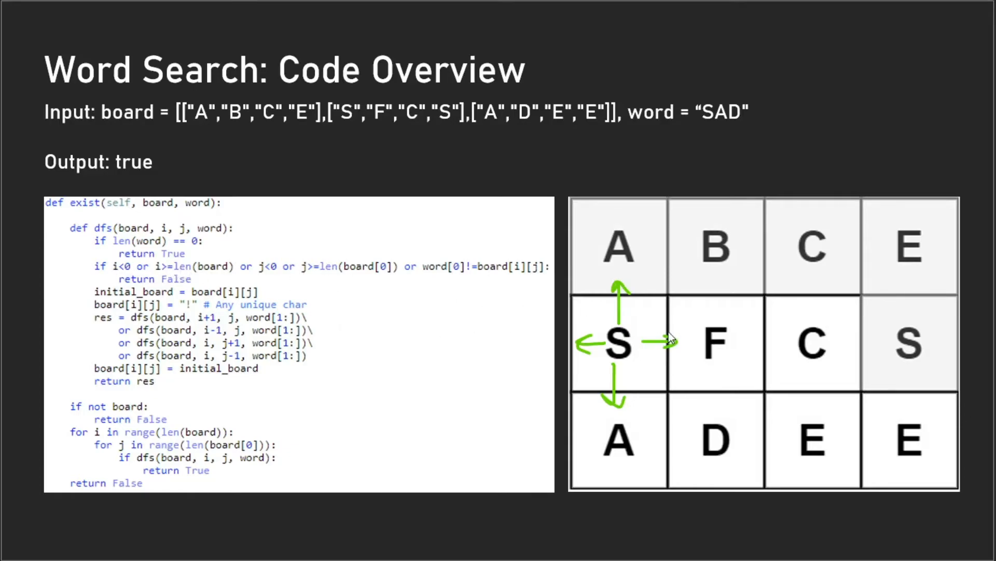
mouse_move(158, 273)
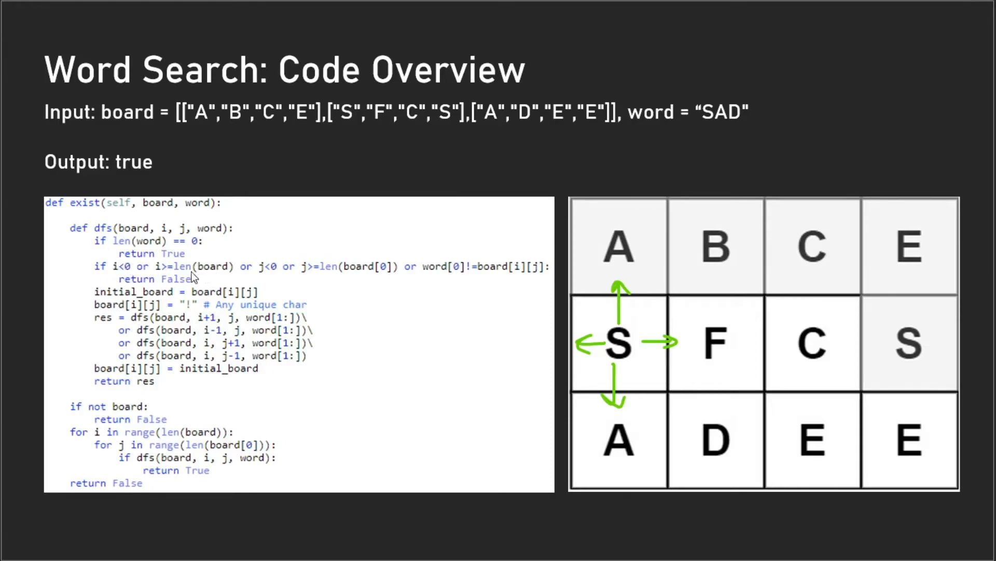
mouse_move(232, 274)
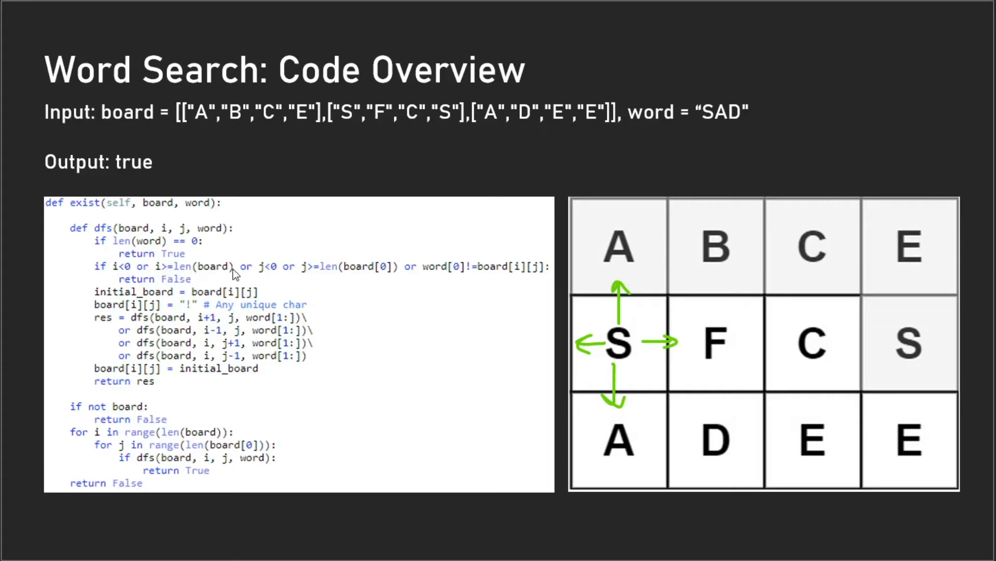
mouse_move(413, 280)
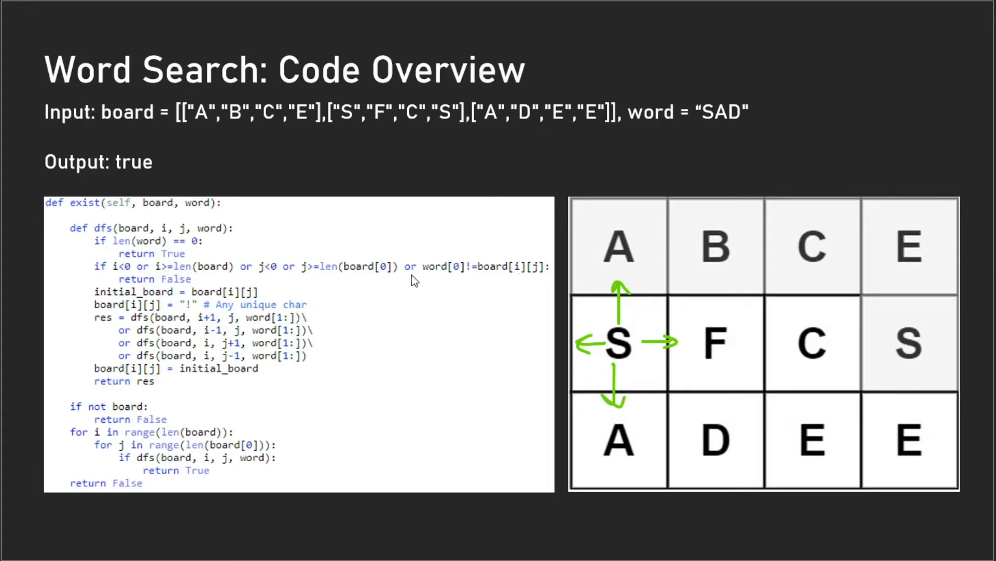
mouse_move(161, 281)
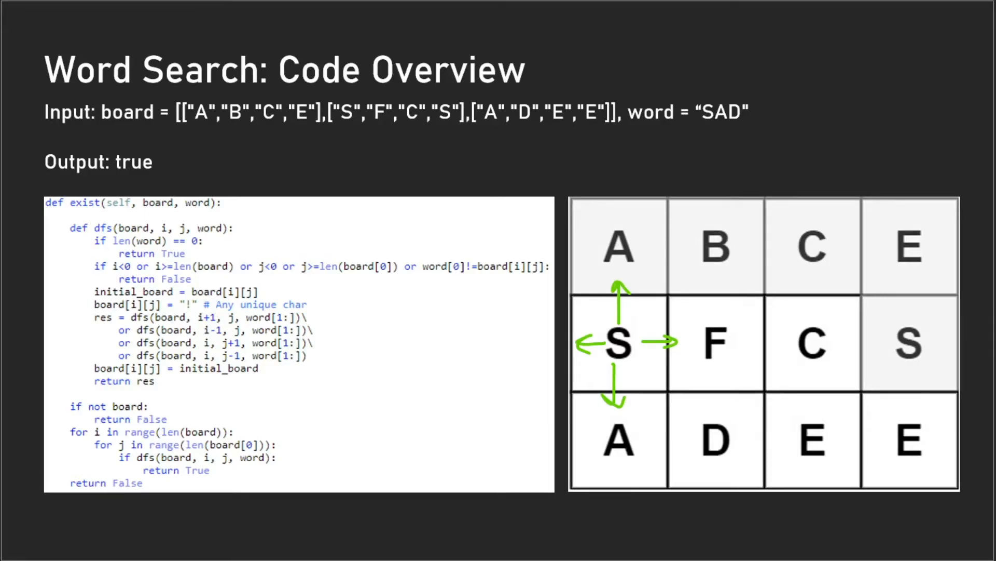
mouse_move(640, 330)
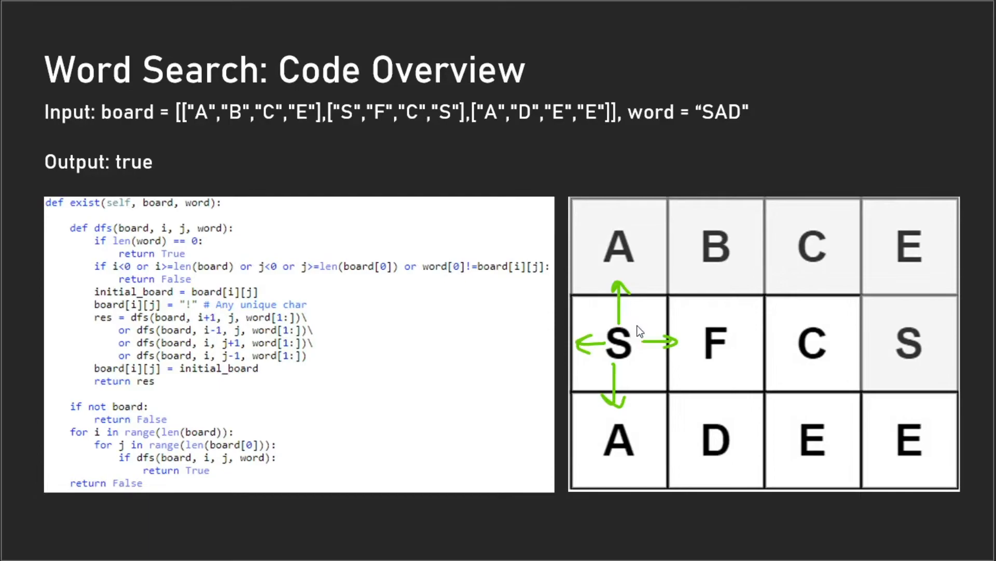
mouse_move(637, 344)
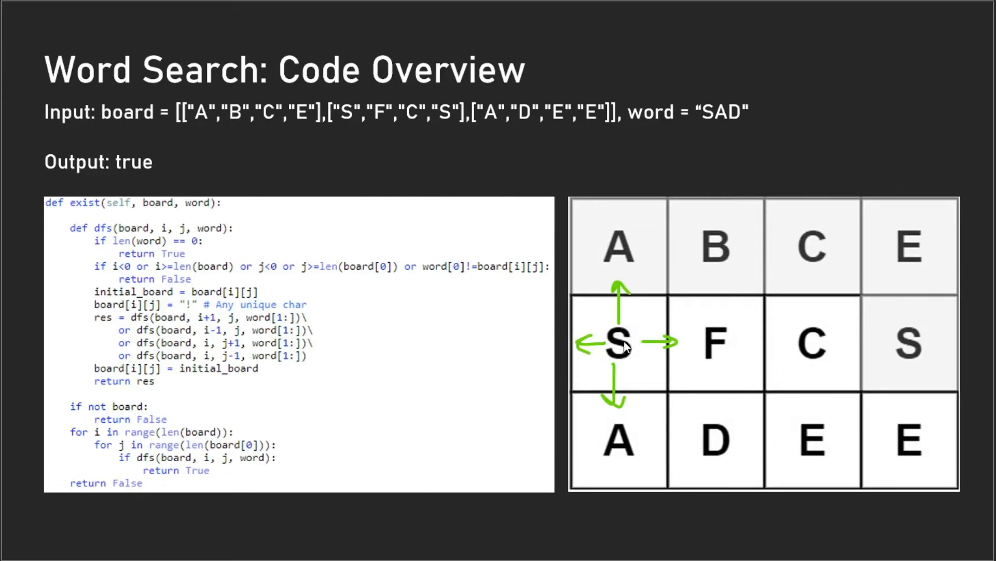
mouse_move(630, 334)
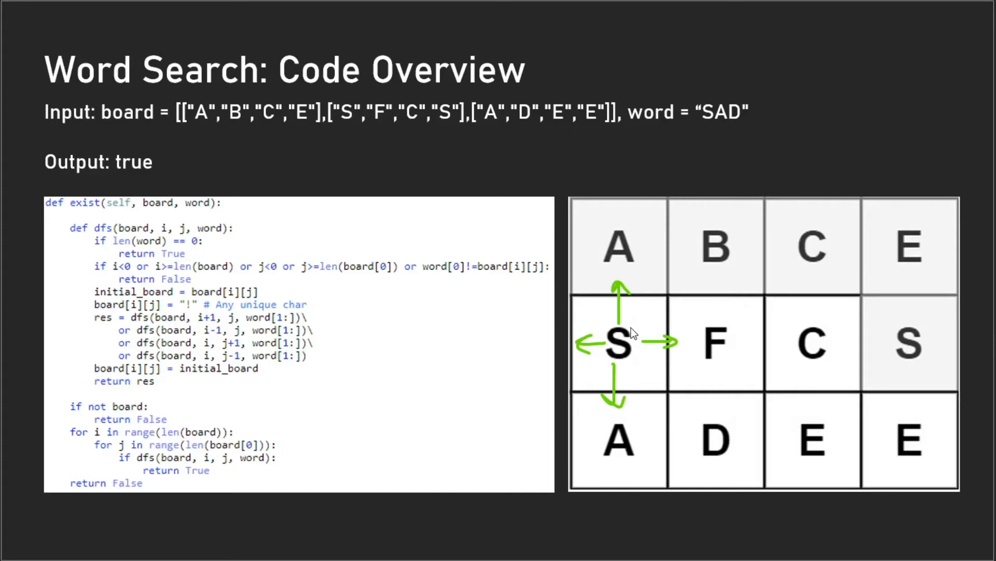
mouse_move(633, 348)
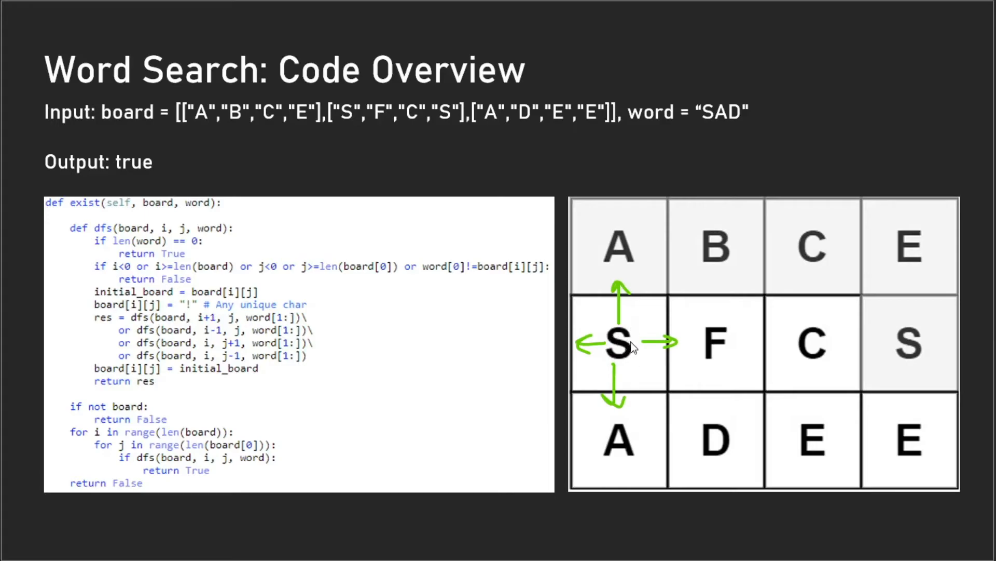
mouse_move(699, 337)
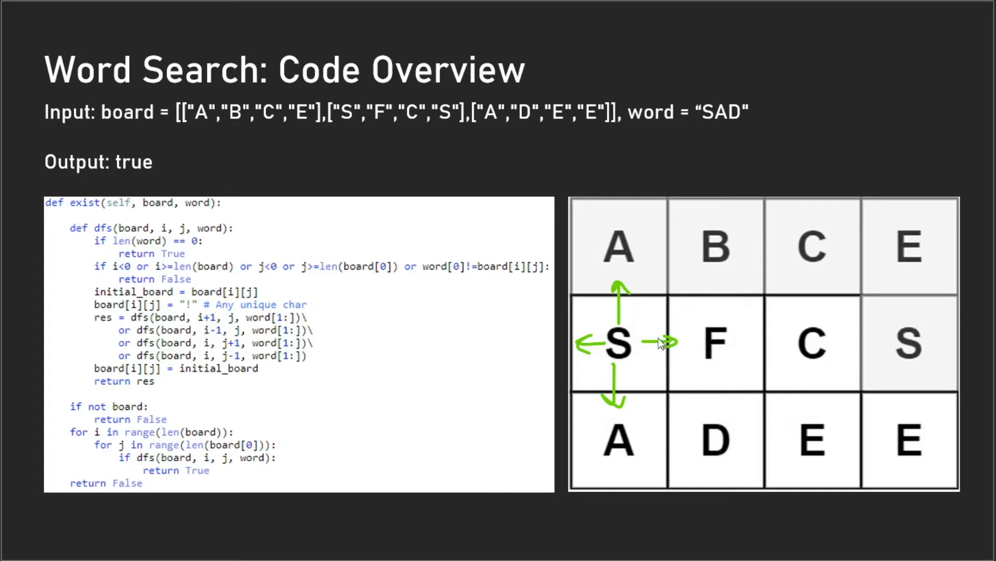
mouse_move(619, 347)
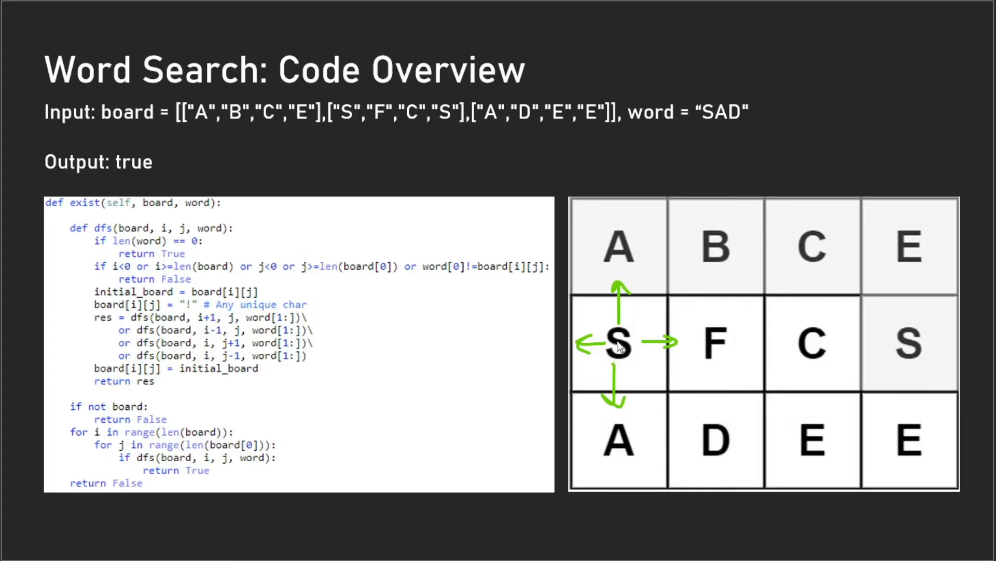
mouse_move(623, 349)
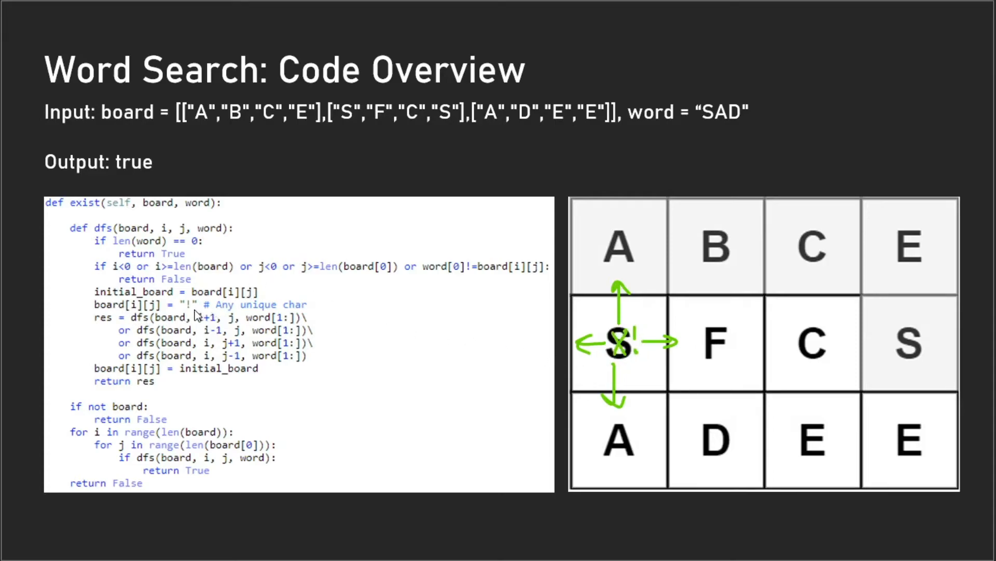
mouse_move(211, 316)
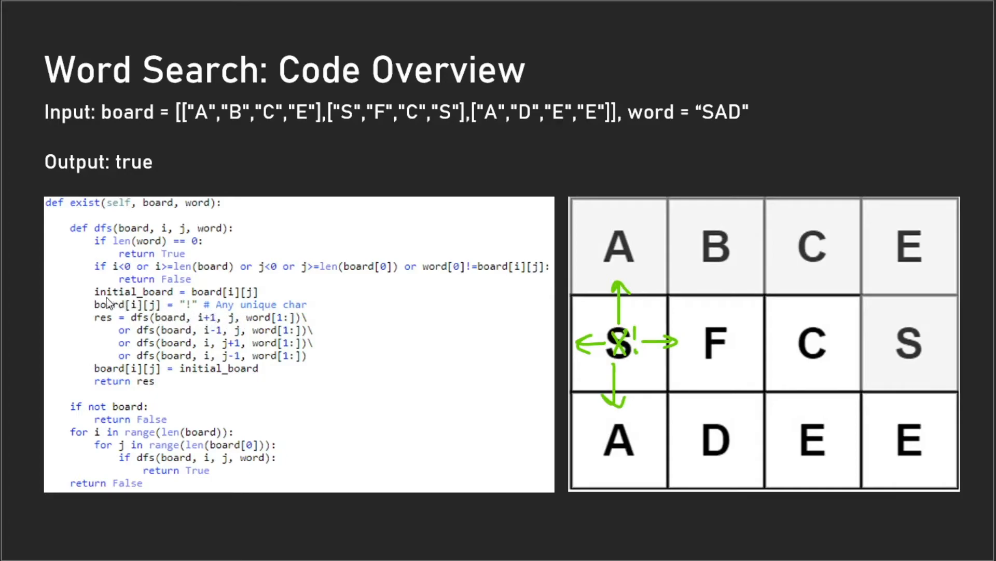
mouse_move(234, 288)
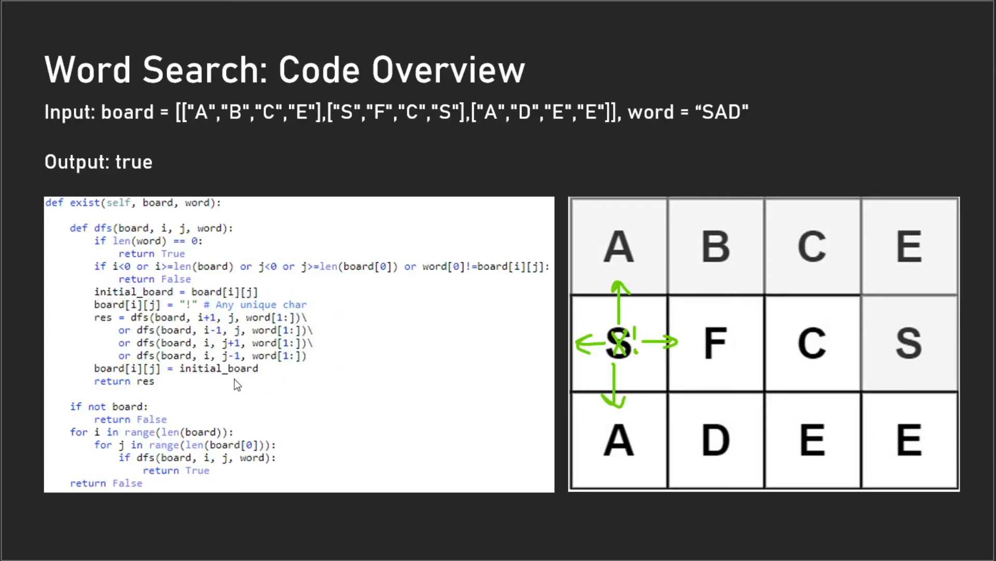
mouse_move(260, 375)
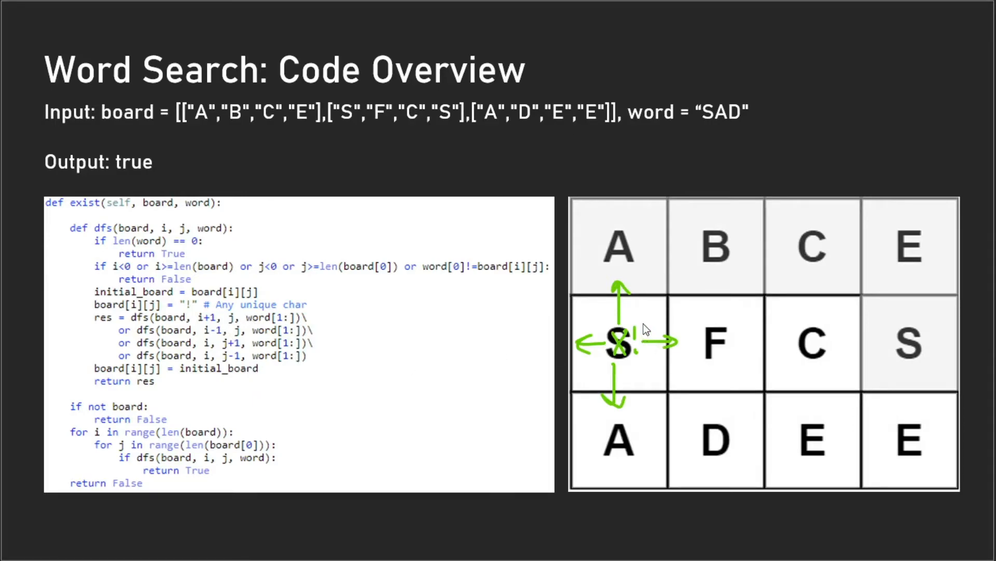
mouse_move(639, 415)
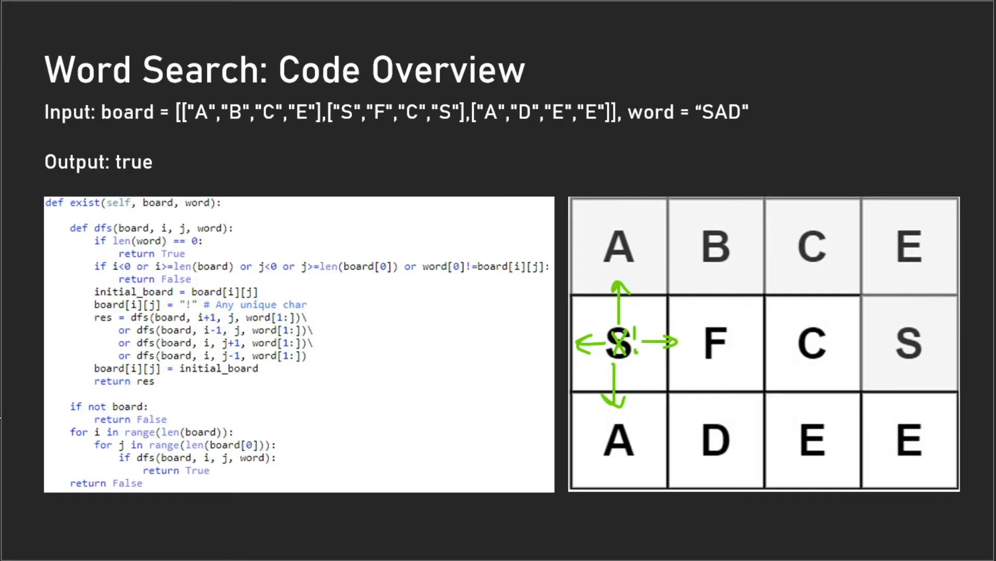
mouse_move(747, 442)
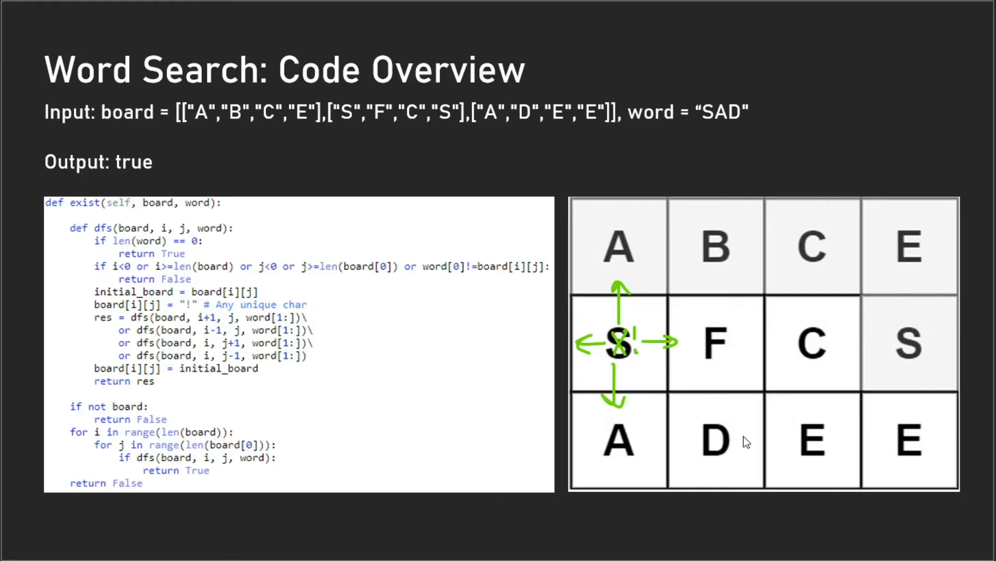
mouse_move(157, 399)
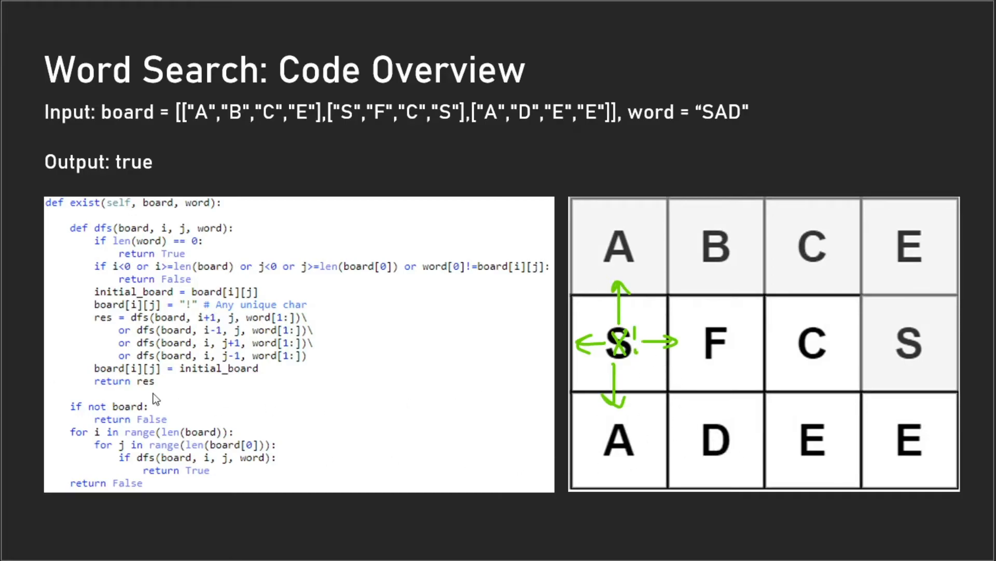
mouse_move(164, 377)
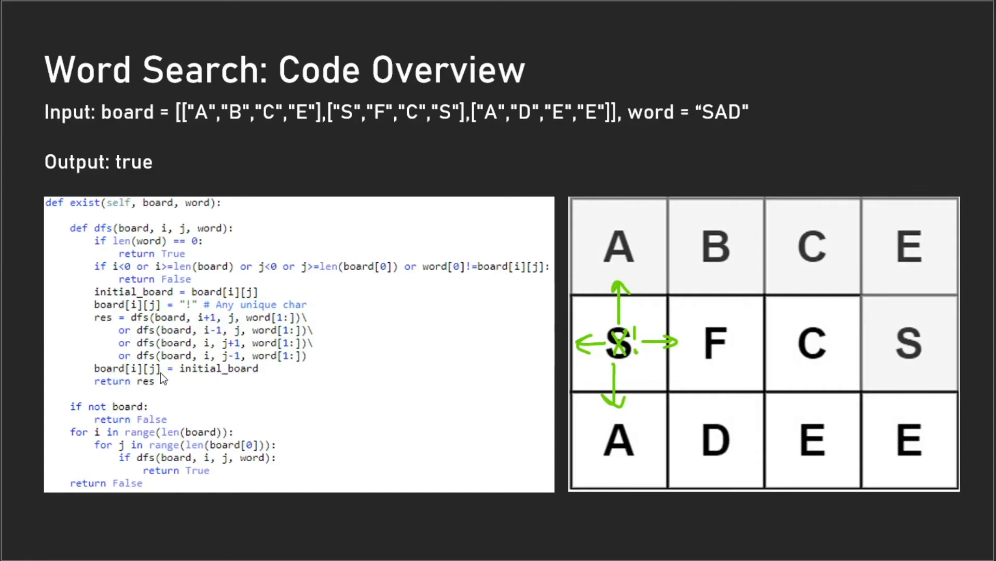
mouse_move(233, 380)
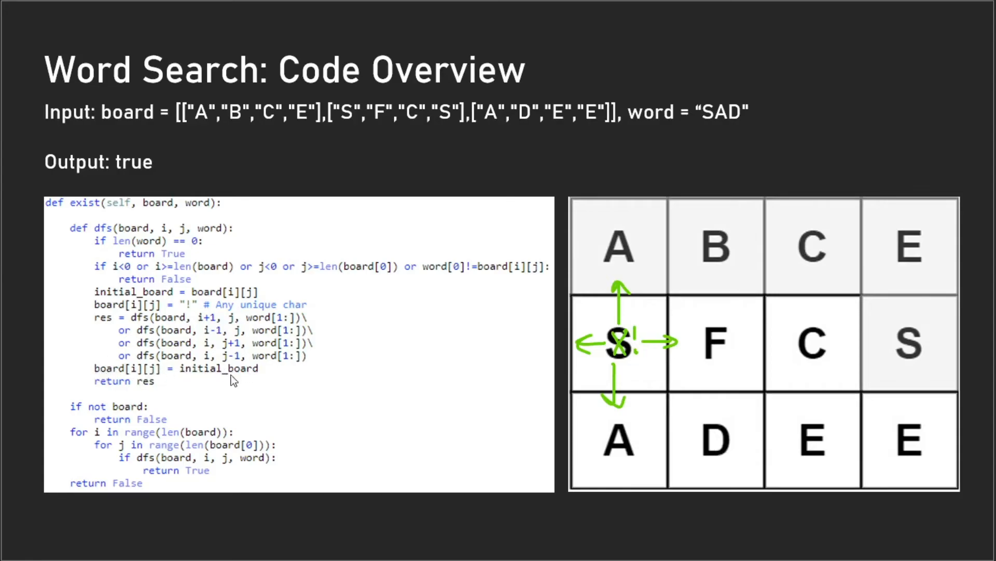
mouse_move(164, 373)
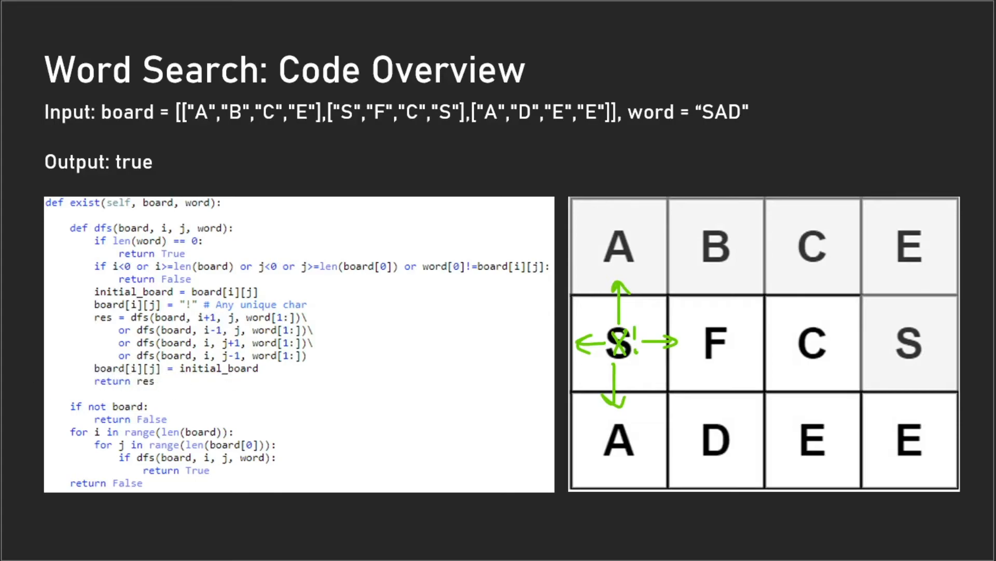
mouse_move(431, 343)
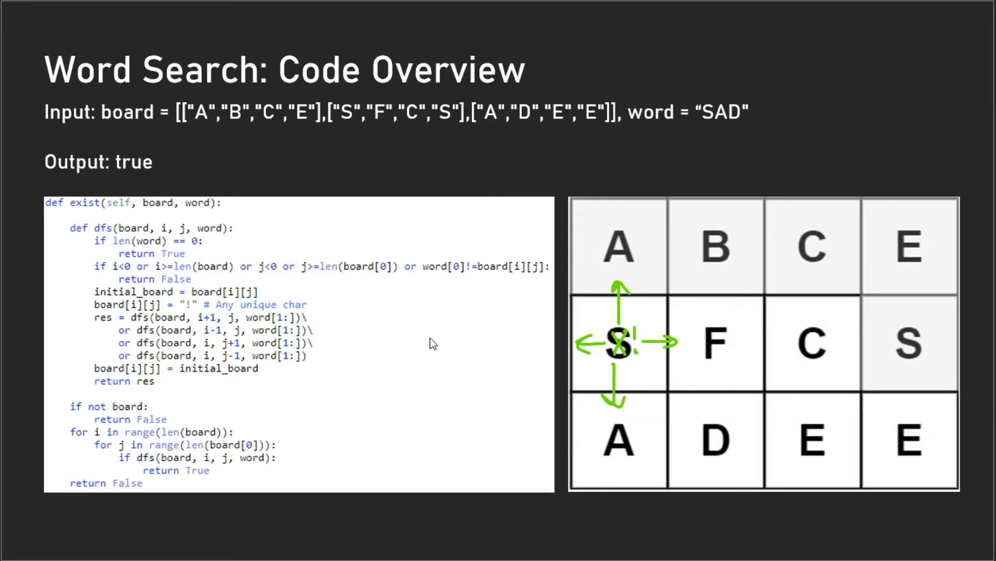
mouse_move(631, 316)
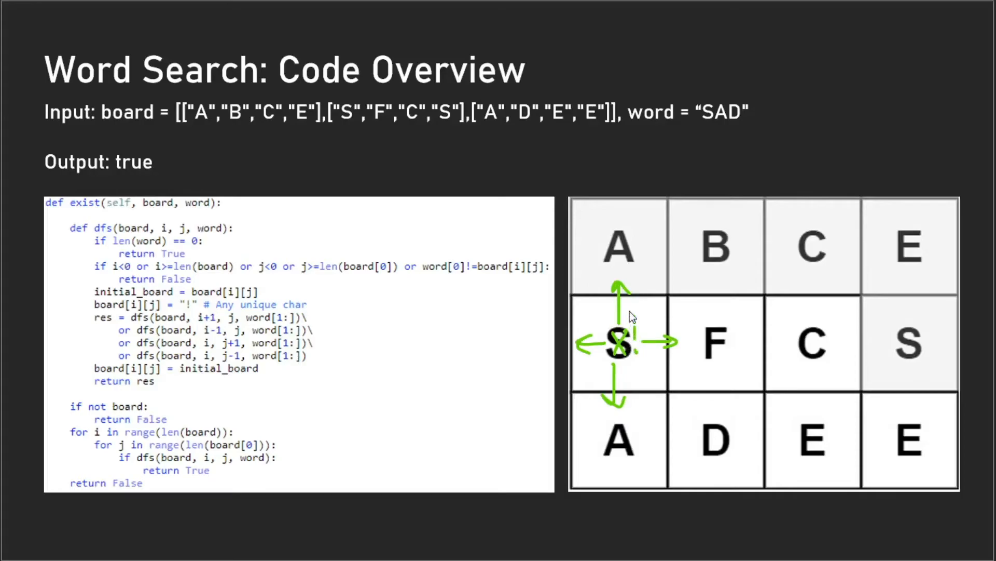
mouse_move(626, 295)
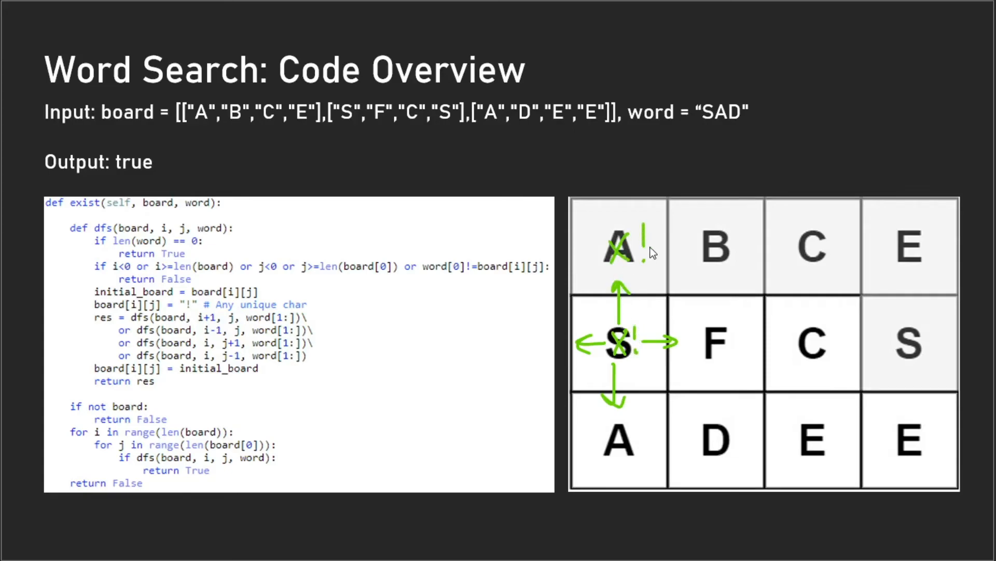
mouse_move(718, 257)
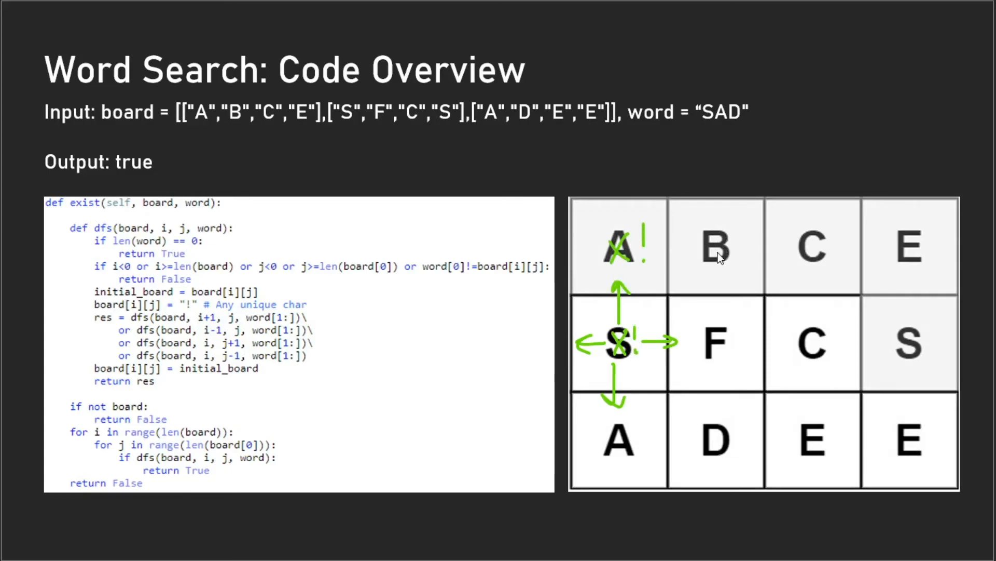
mouse_move(687, 257)
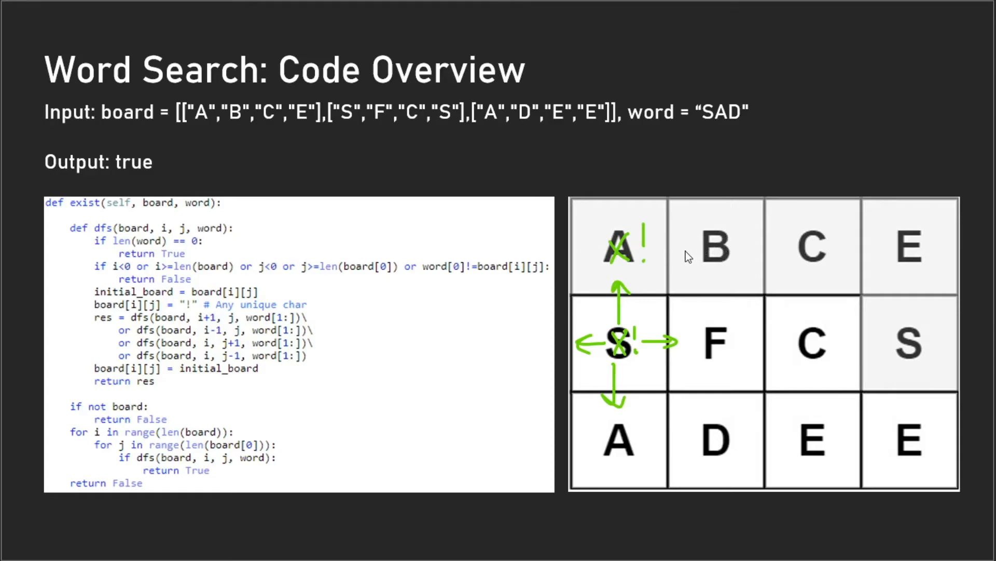
mouse_move(645, 243)
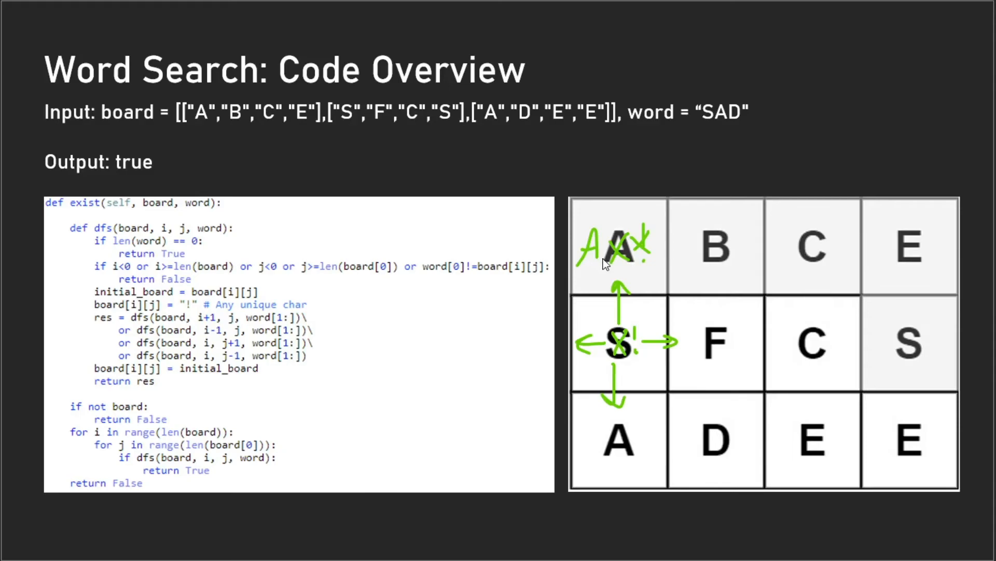
mouse_move(635, 246)
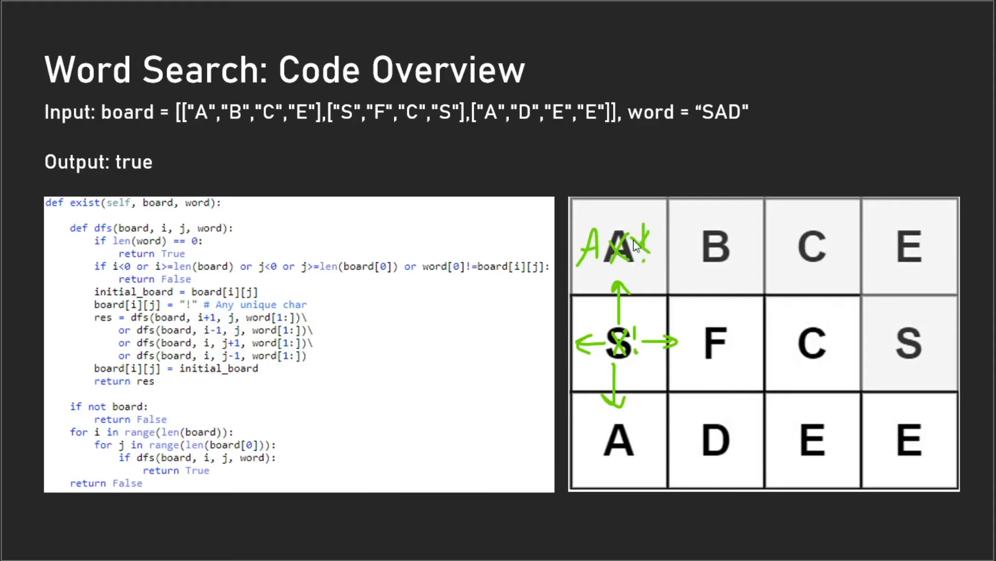
mouse_move(654, 252)
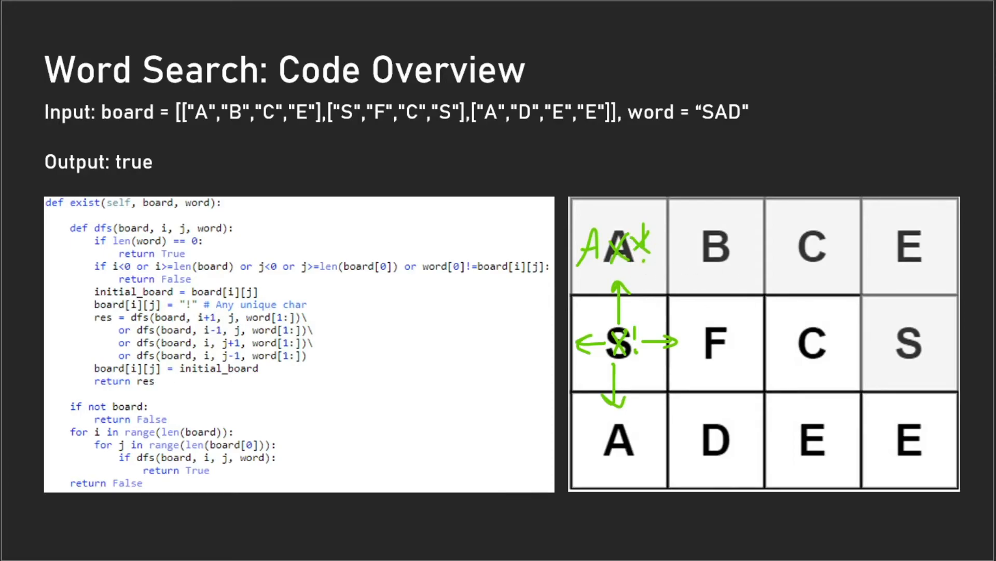
mouse_move(585, 326)
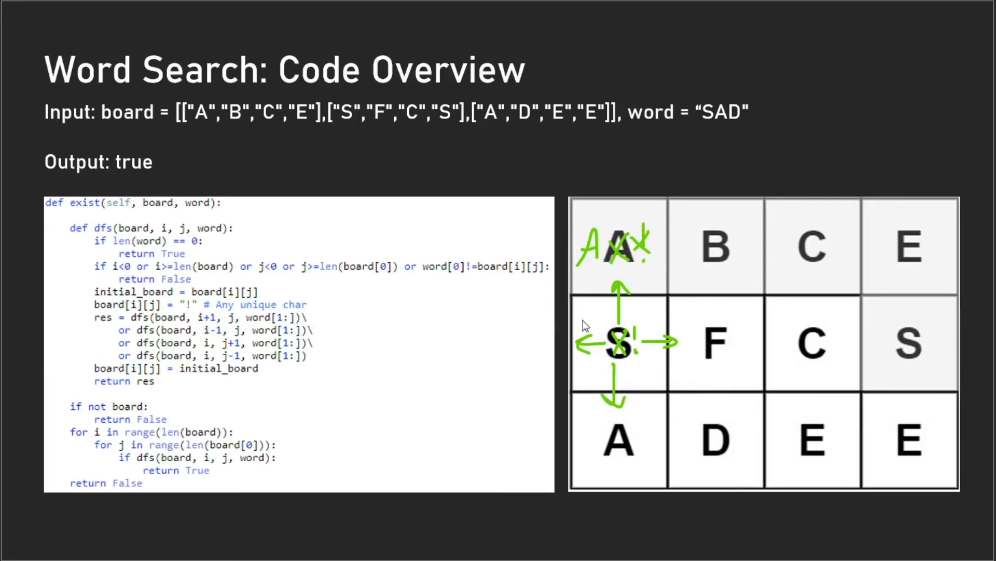
Draw a green loop around S, the A below it, and D on the grid
left_click_drag(614, 356, 603, 458)
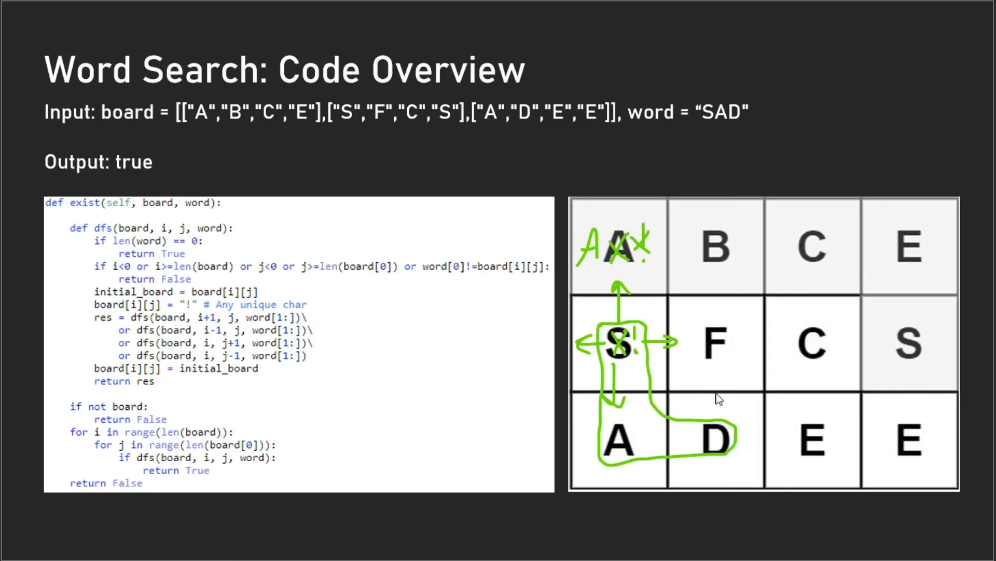
mouse_move(768, 140)
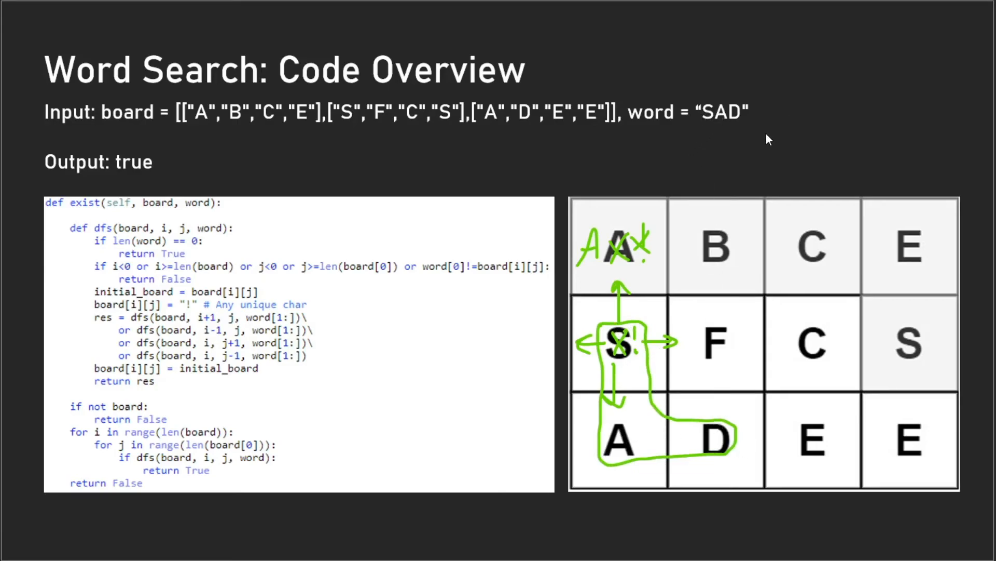
mouse_move(212, 396)
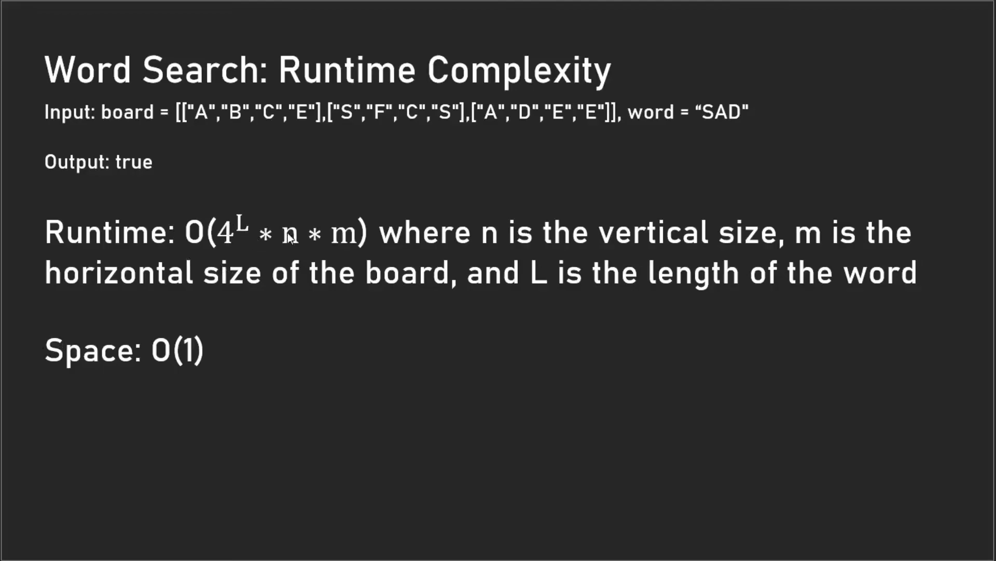
mouse_move(248, 209)
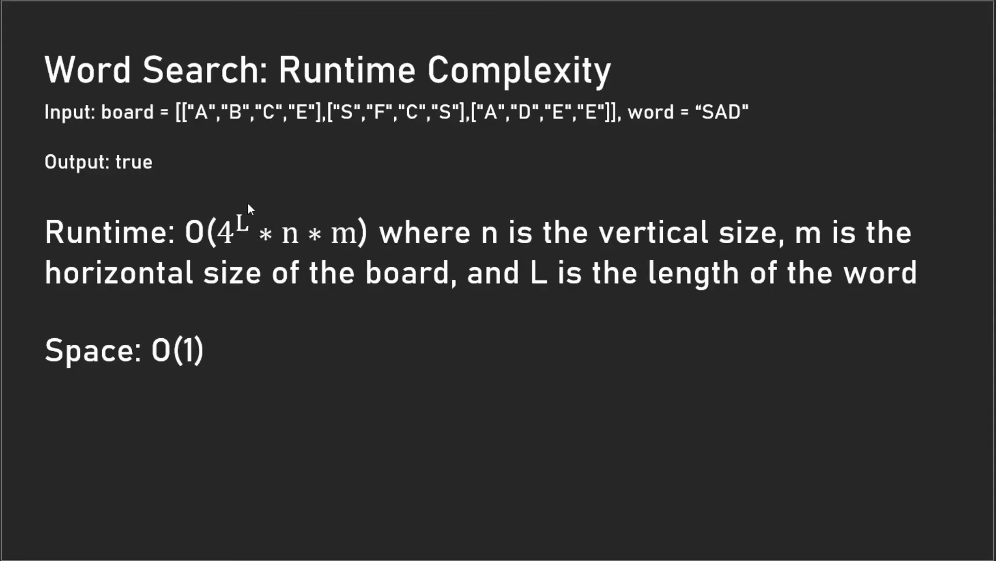
mouse_move(901, 295)
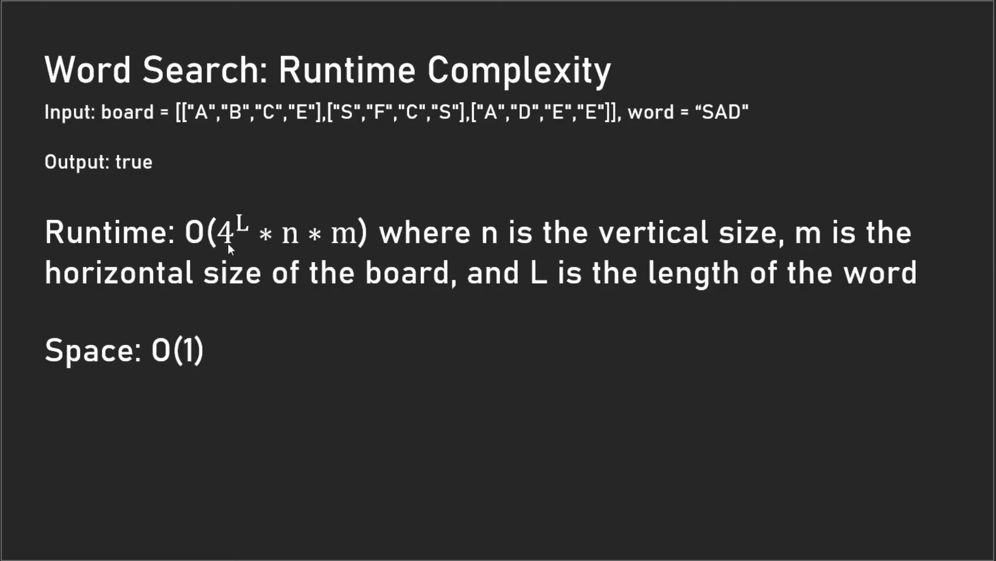
mouse_move(299, 230)
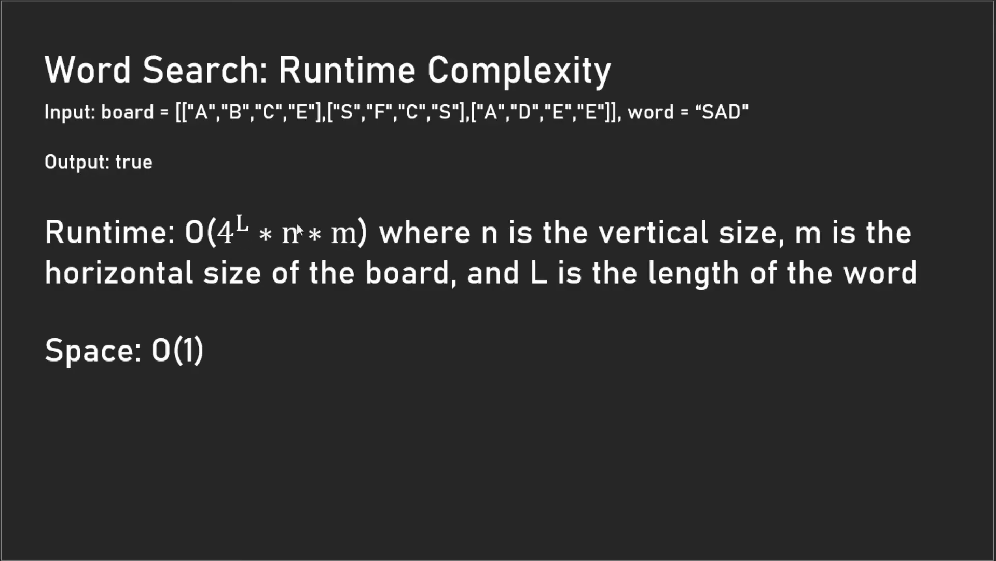
mouse_move(303, 249)
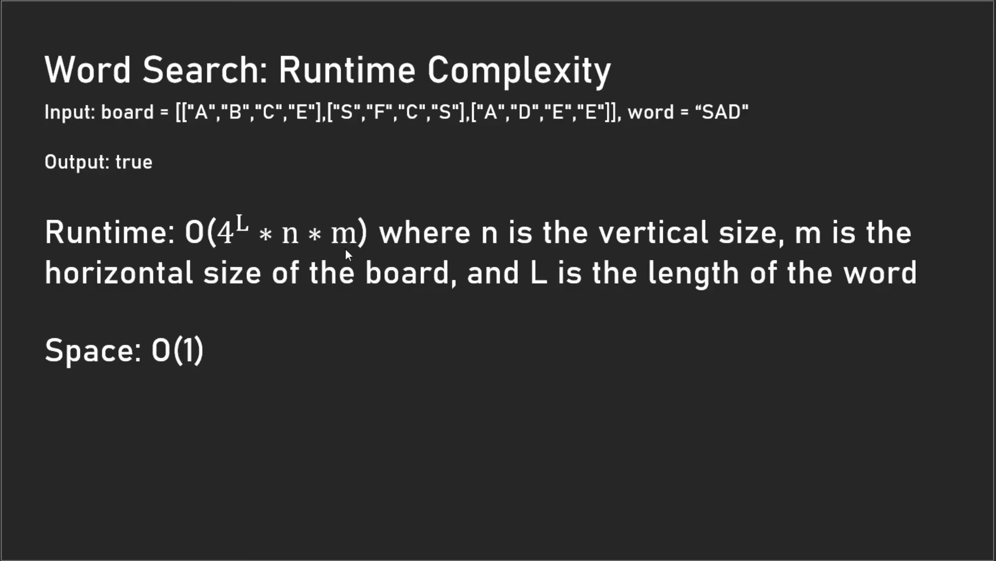
mouse_move(280, 267)
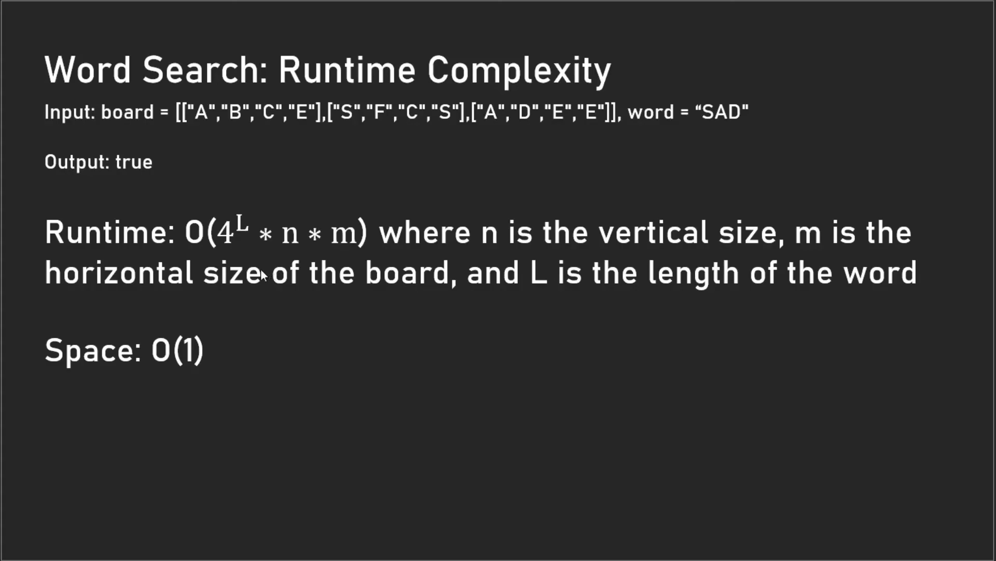
mouse_move(85, 336)
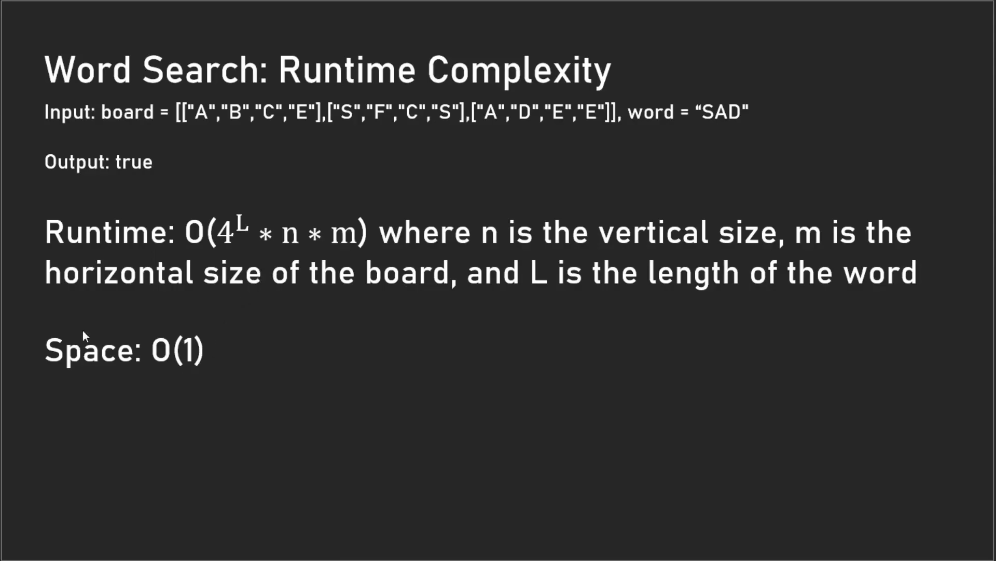
mouse_move(227, 368)
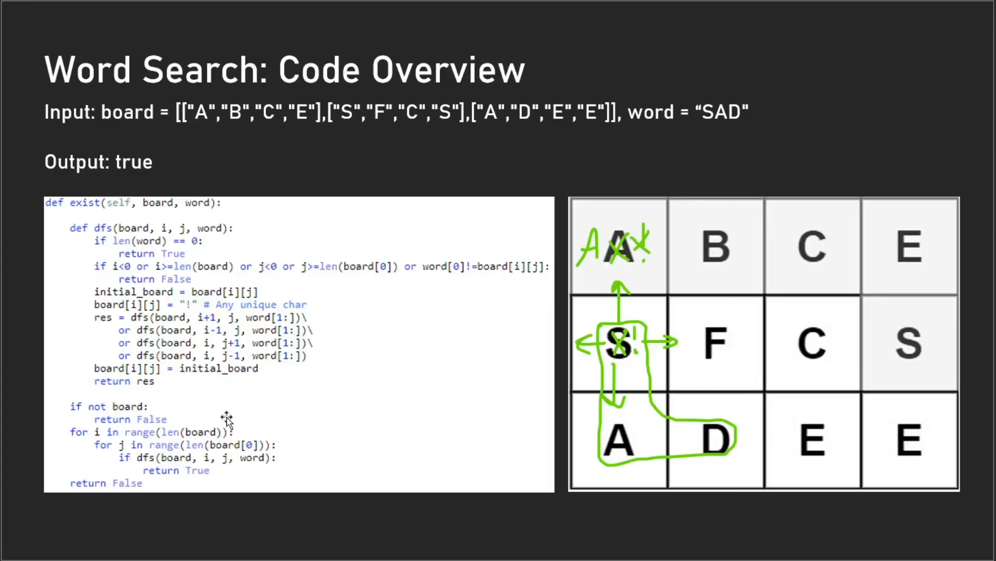
mouse_move(172, 353)
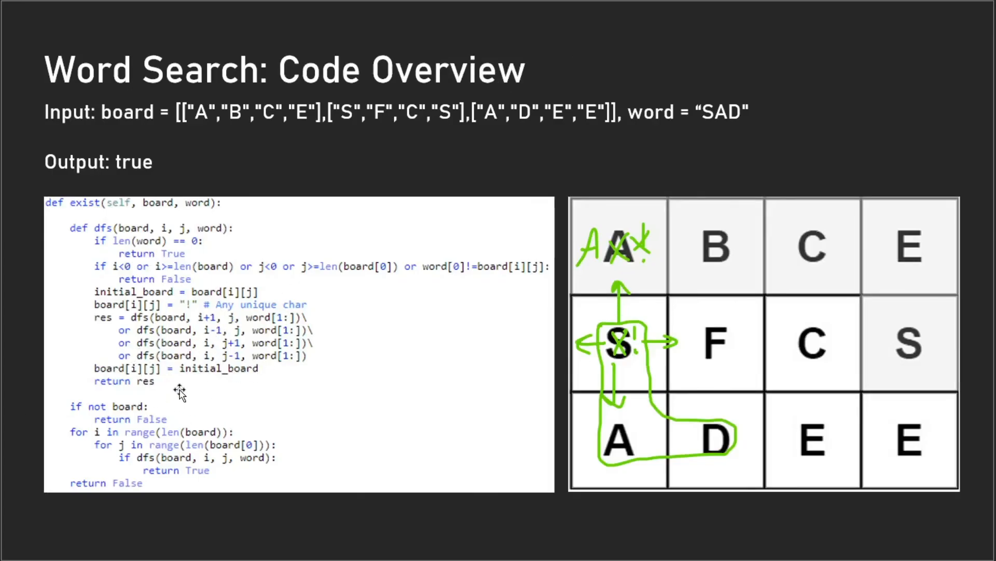
mouse_move(204, 327)
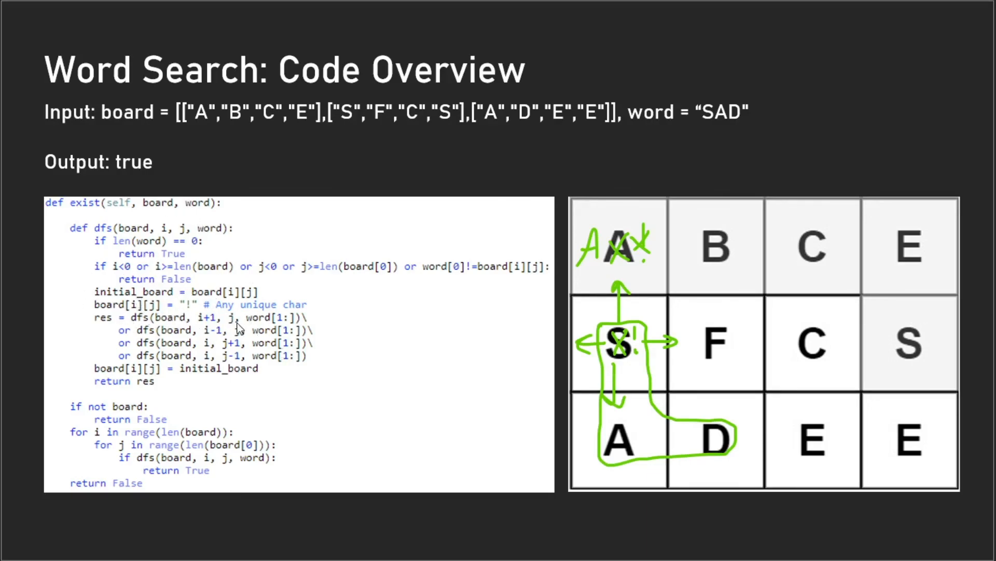
mouse_move(222, 281)
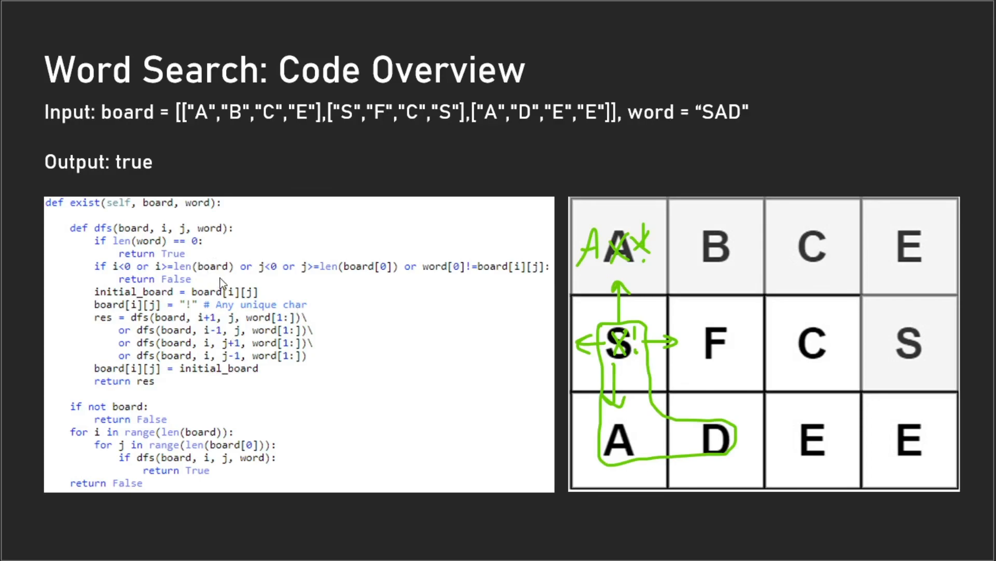